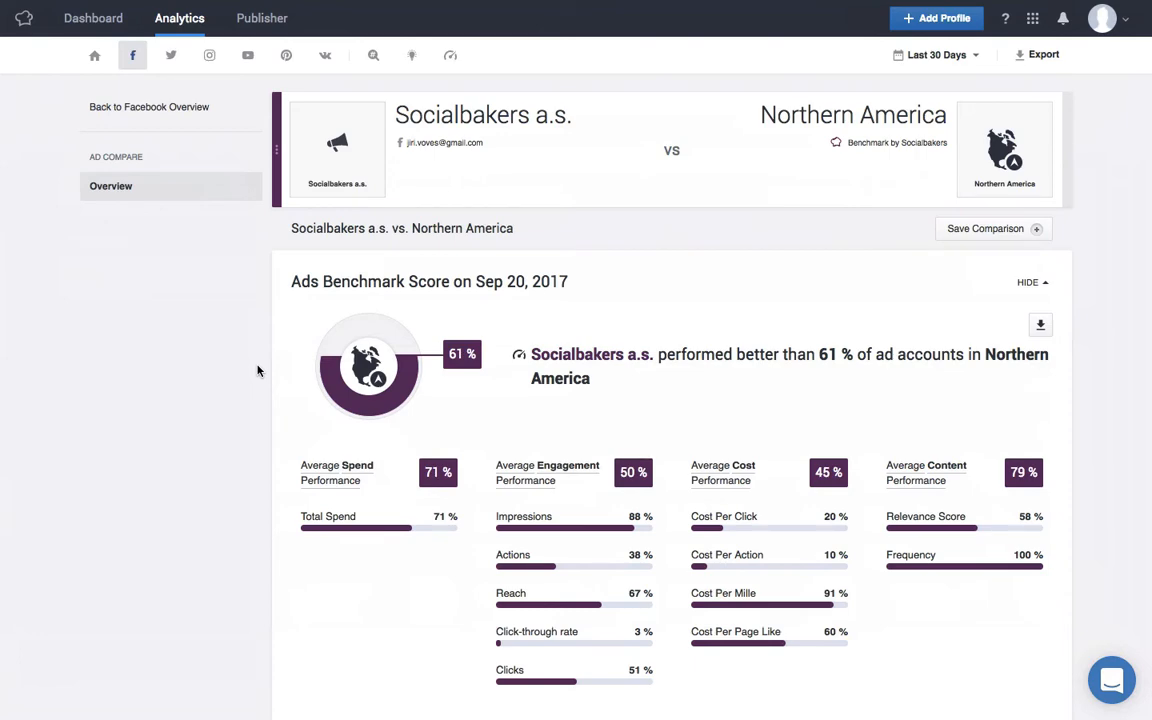
{"action": "scroll", "scroll_direction": "down", "scroll_amount": 3}
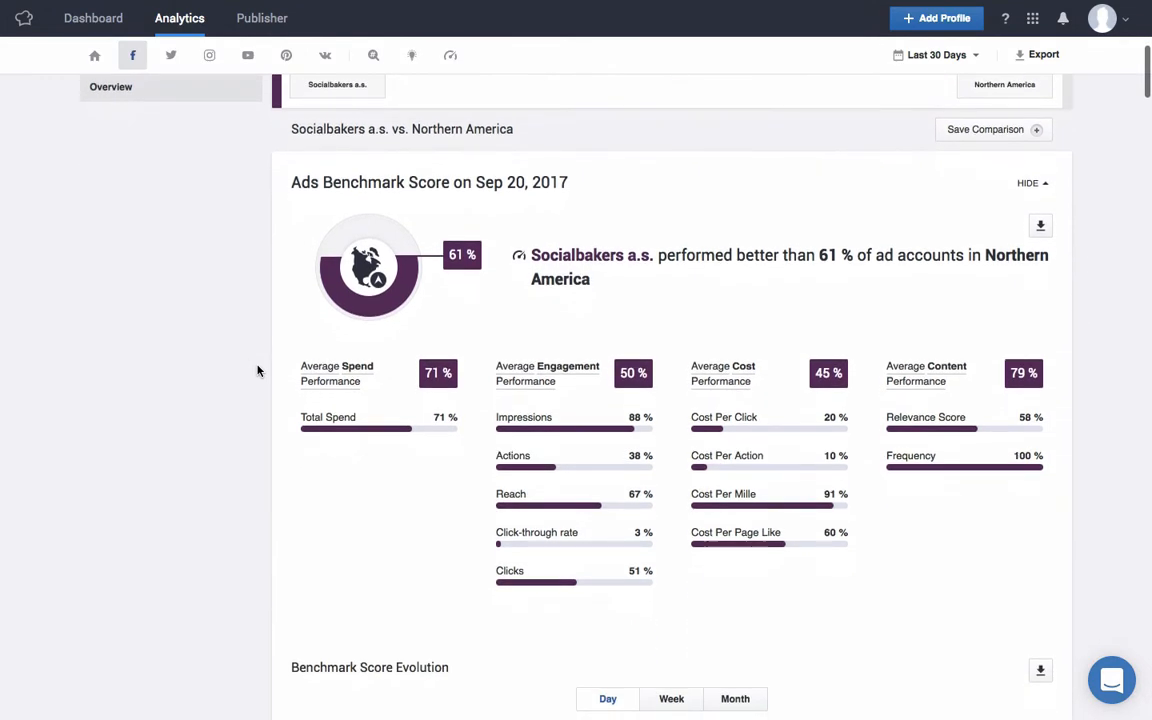
{"action": "mouse_move", "coordinate": [882, 278]}
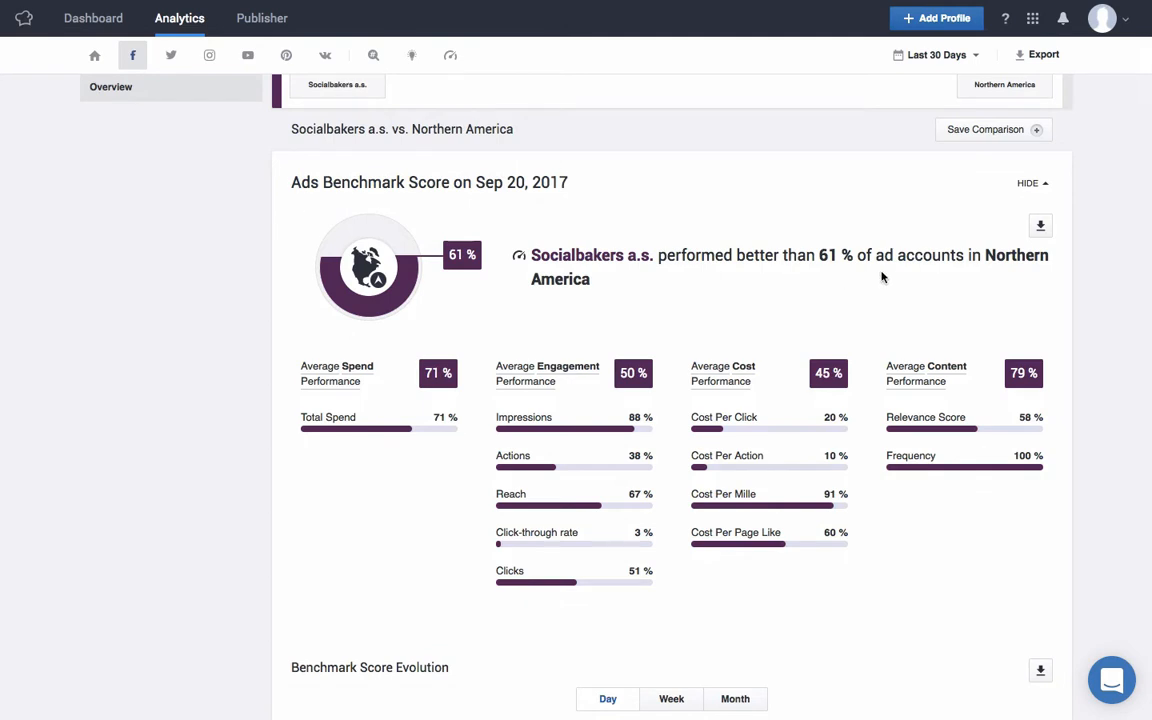
{"action": "mouse_move", "coordinate": [583, 308]}
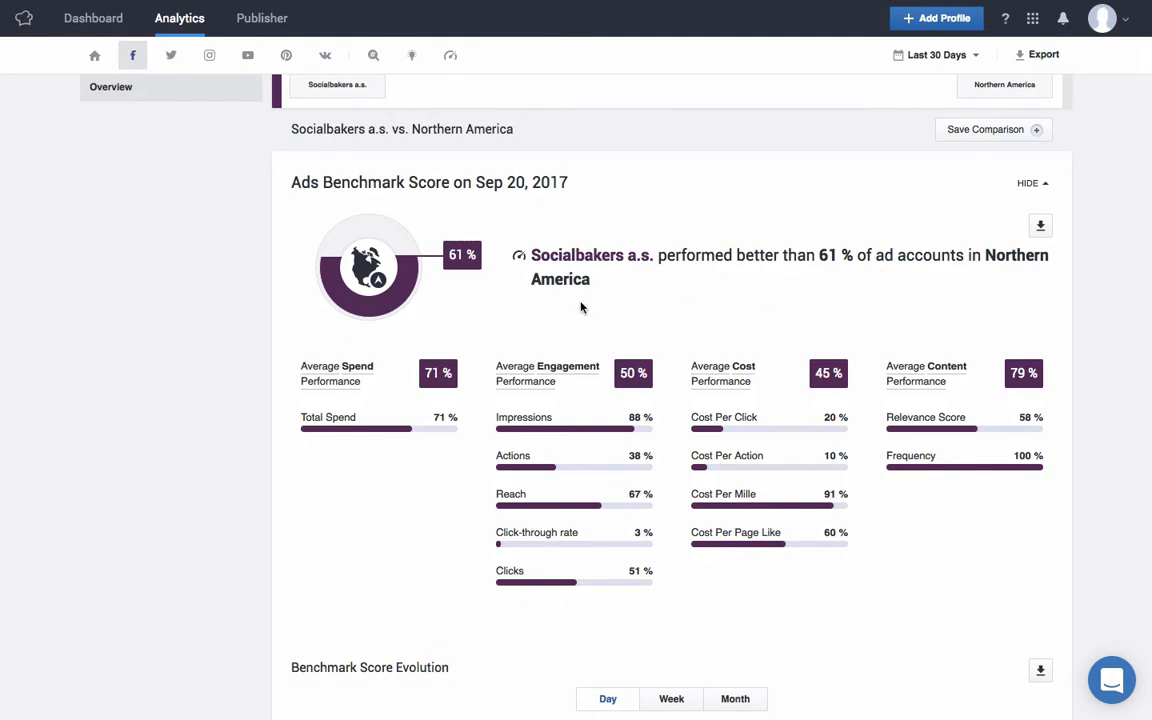
{"action": "mouse_move", "coordinate": [436, 317]}
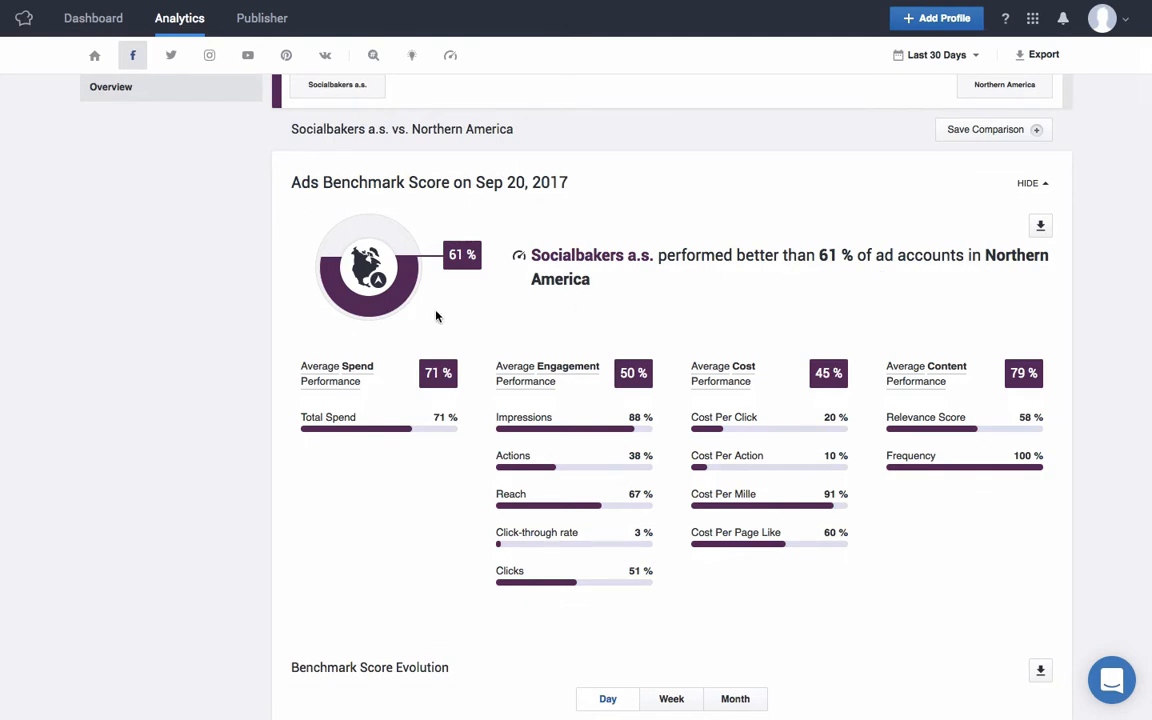
{"action": "mouse_move", "coordinate": [589, 358]}
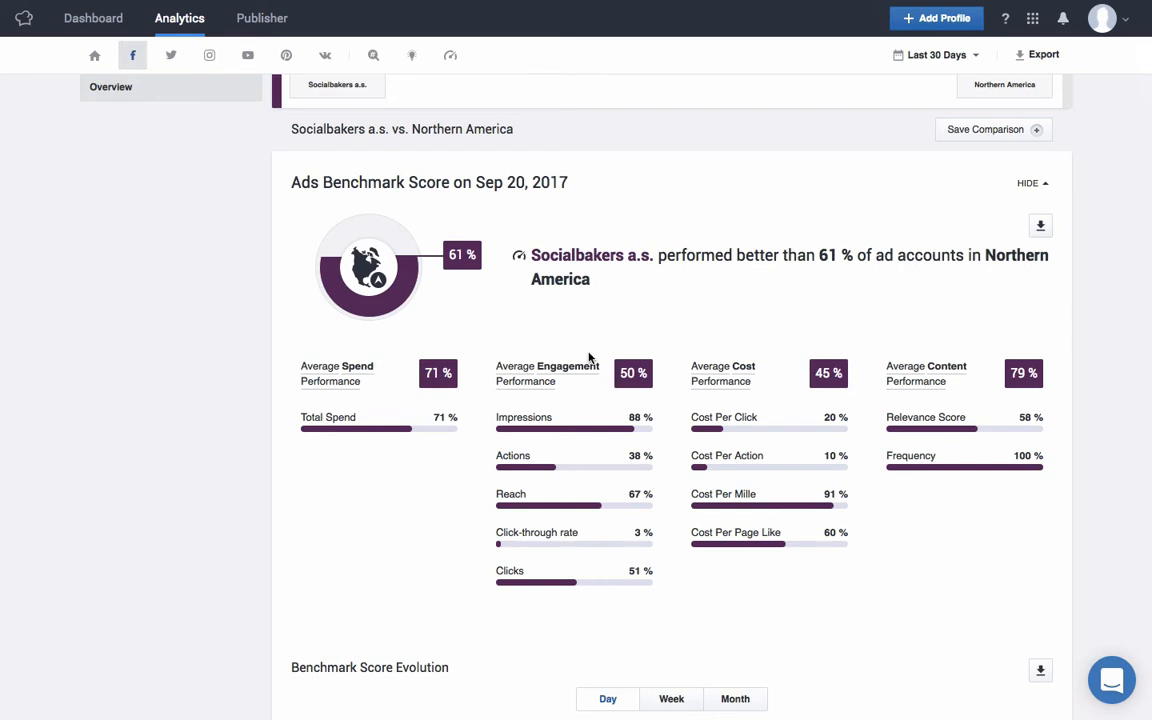
{"action": "mouse_move", "coordinate": [967, 353]}
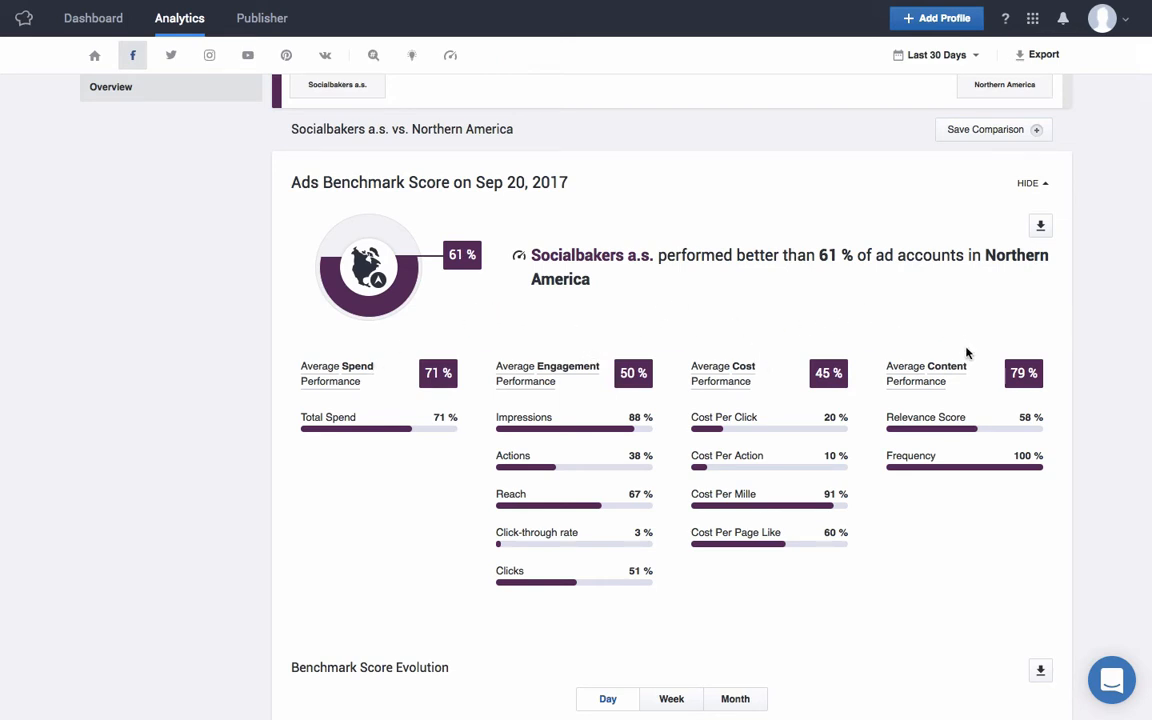
{"action": "mouse_move", "coordinate": [970, 360]}
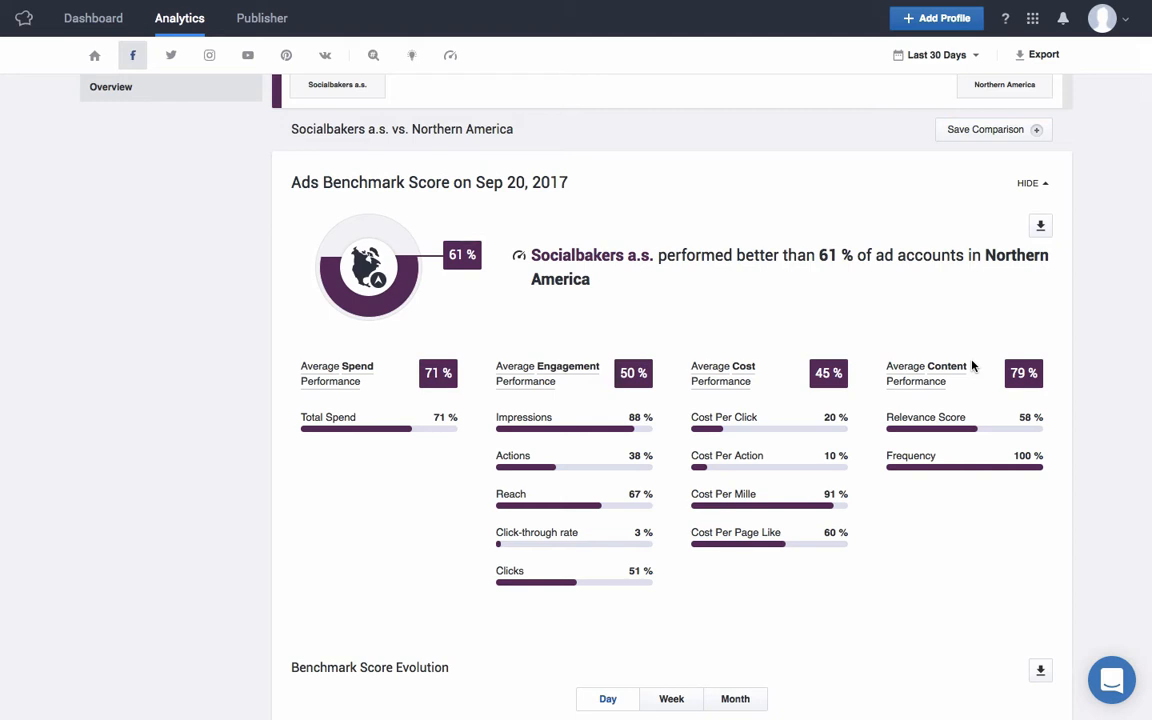
{"action": "mouse_move", "coordinate": [500, 318]}
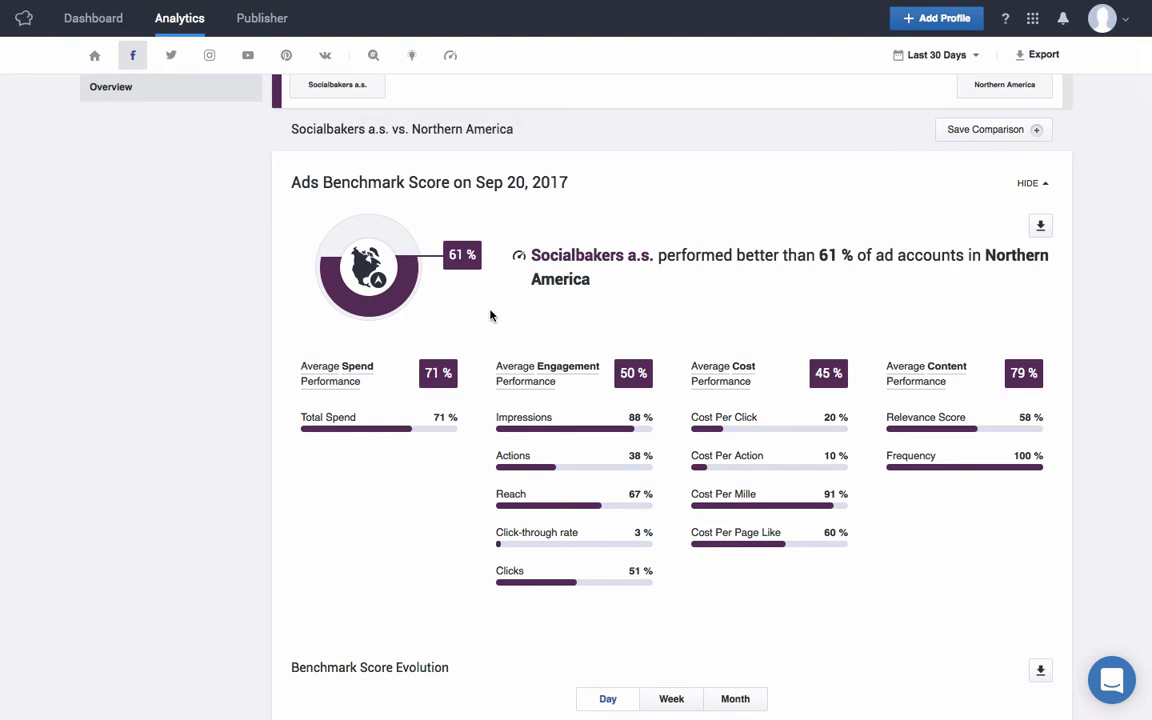
{"action": "mouse_move", "coordinate": [458, 281]}
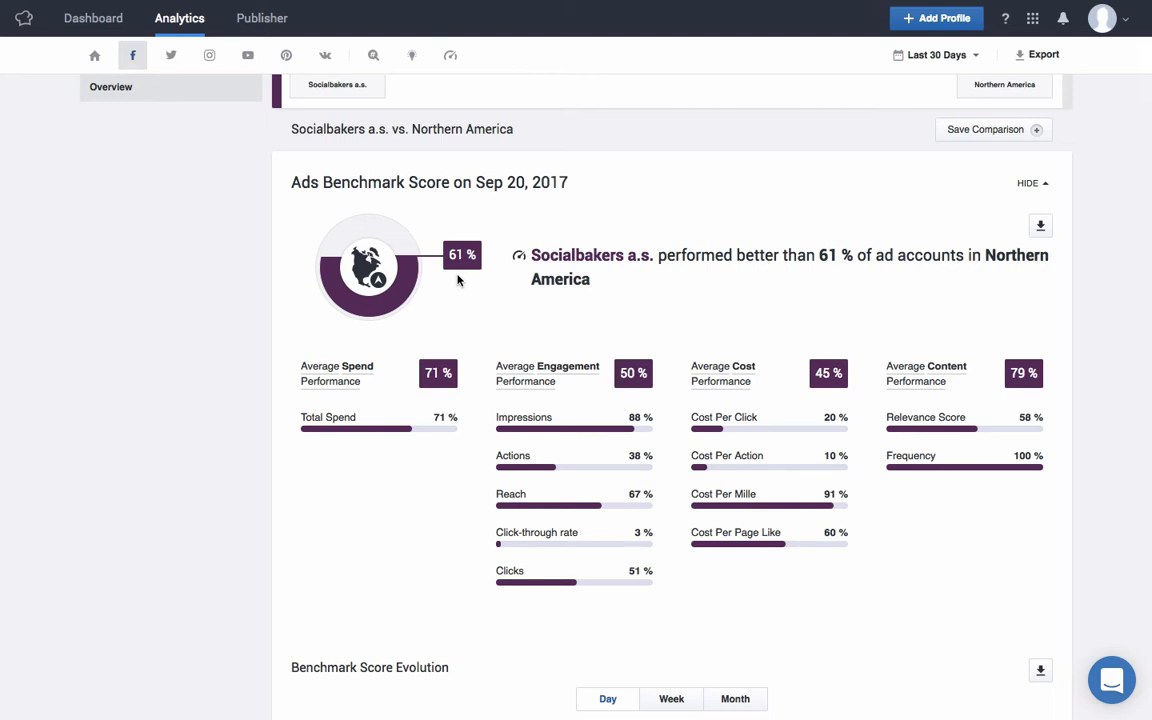
{"action": "mouse_move", "coordinate": [761, 377]}
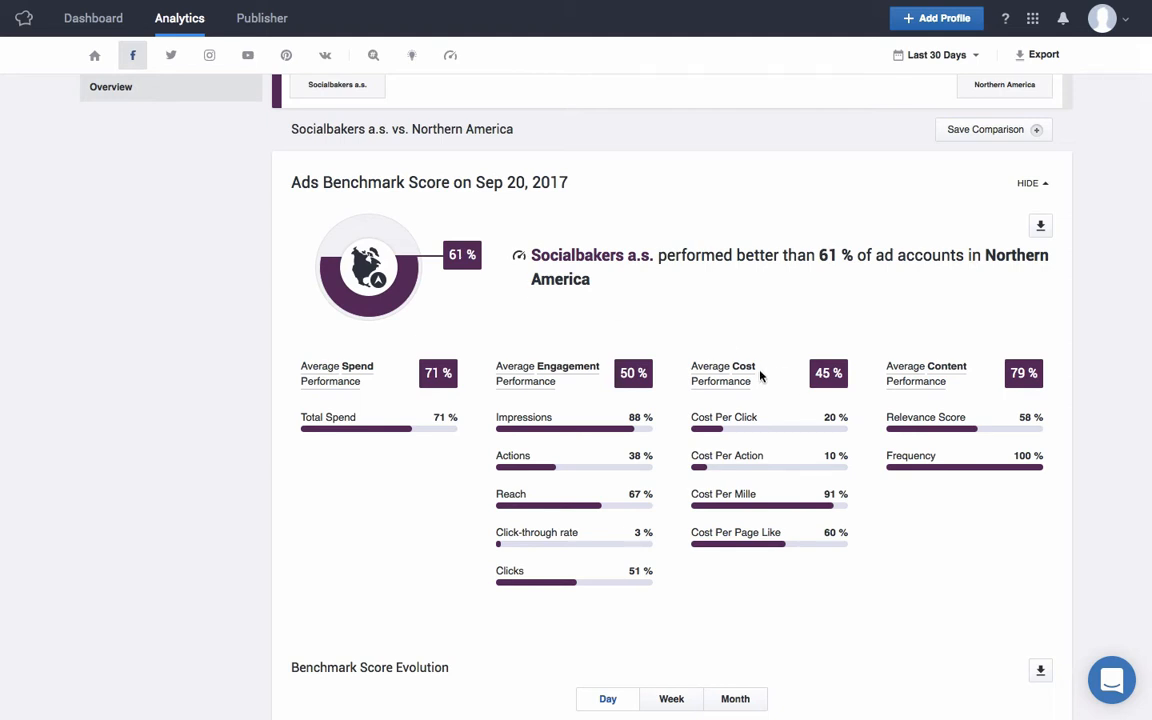
{"action": "mouse_move", "coordinate": [760, 422]}
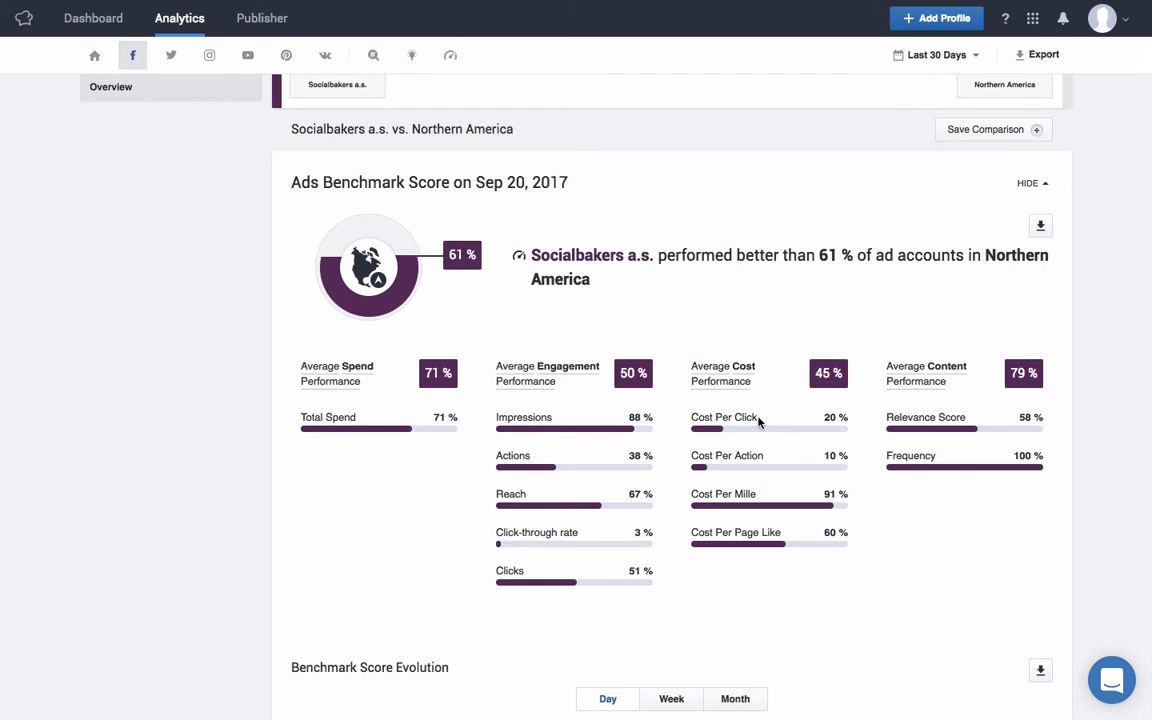
{"action": "mouse_move", "coordinate": [757, 500]}
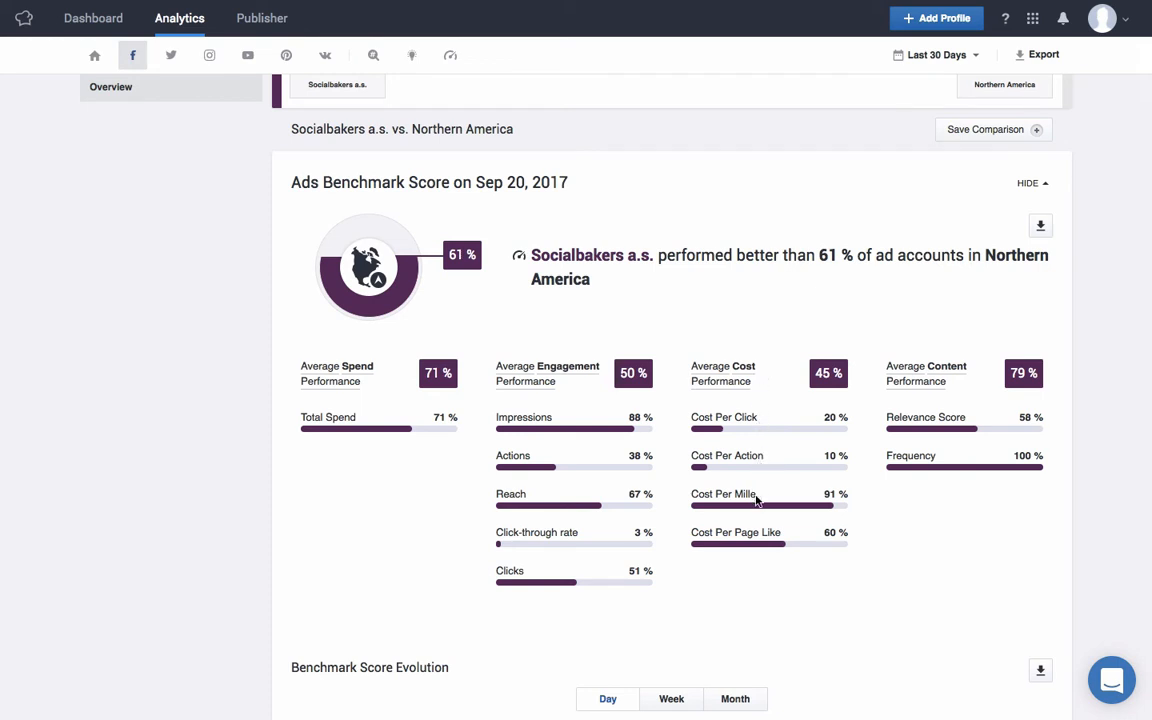
{"action": "mouse_move", "coordinate": [757, 537]}
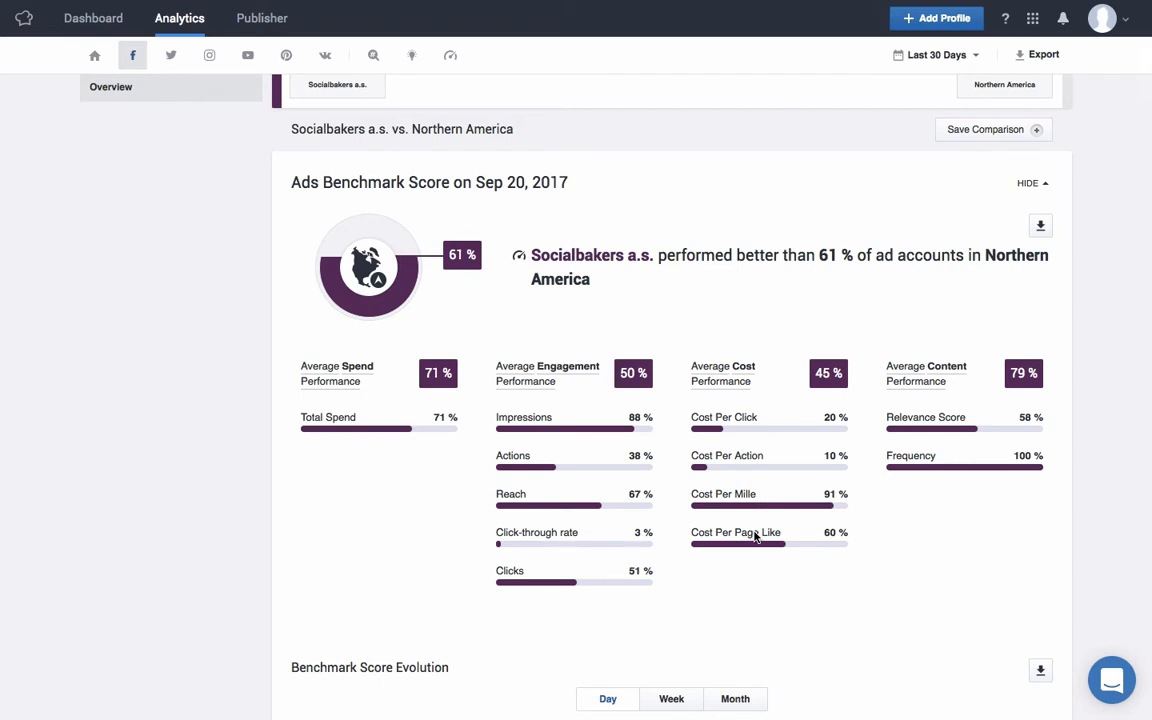
{"action": "mouse_move", "coordinate": [712, 561]}
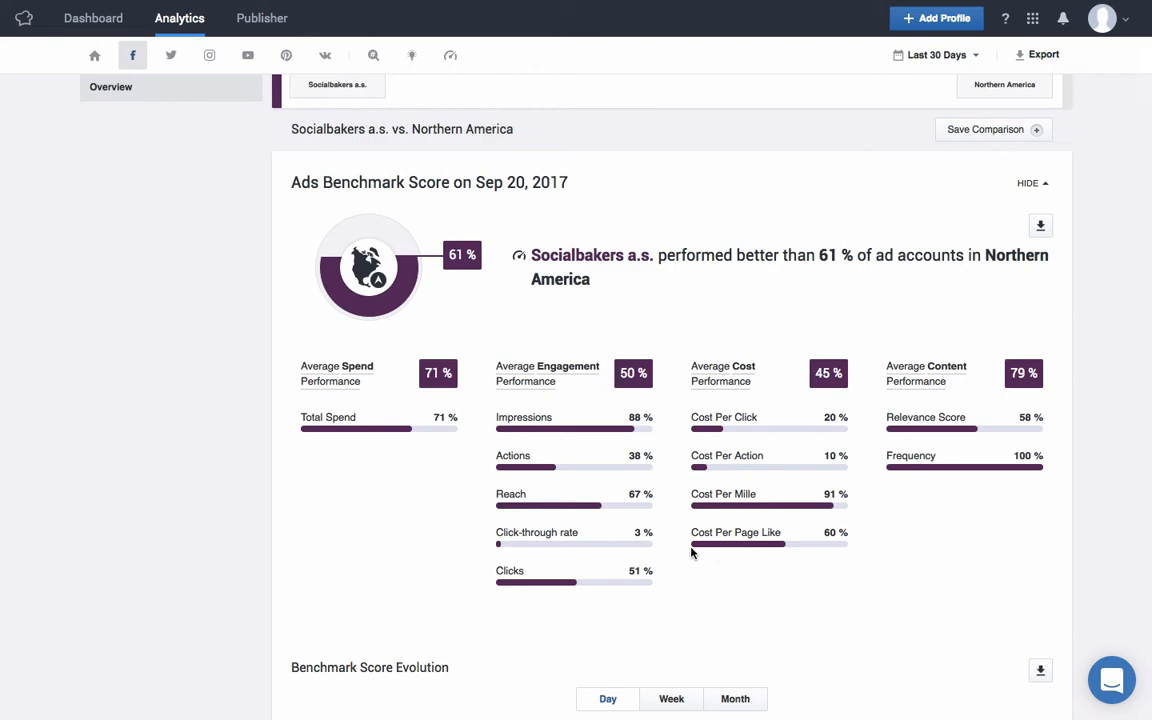
{"action": "scroll", "scroll_direction": "down", "scroll_amount": 3}
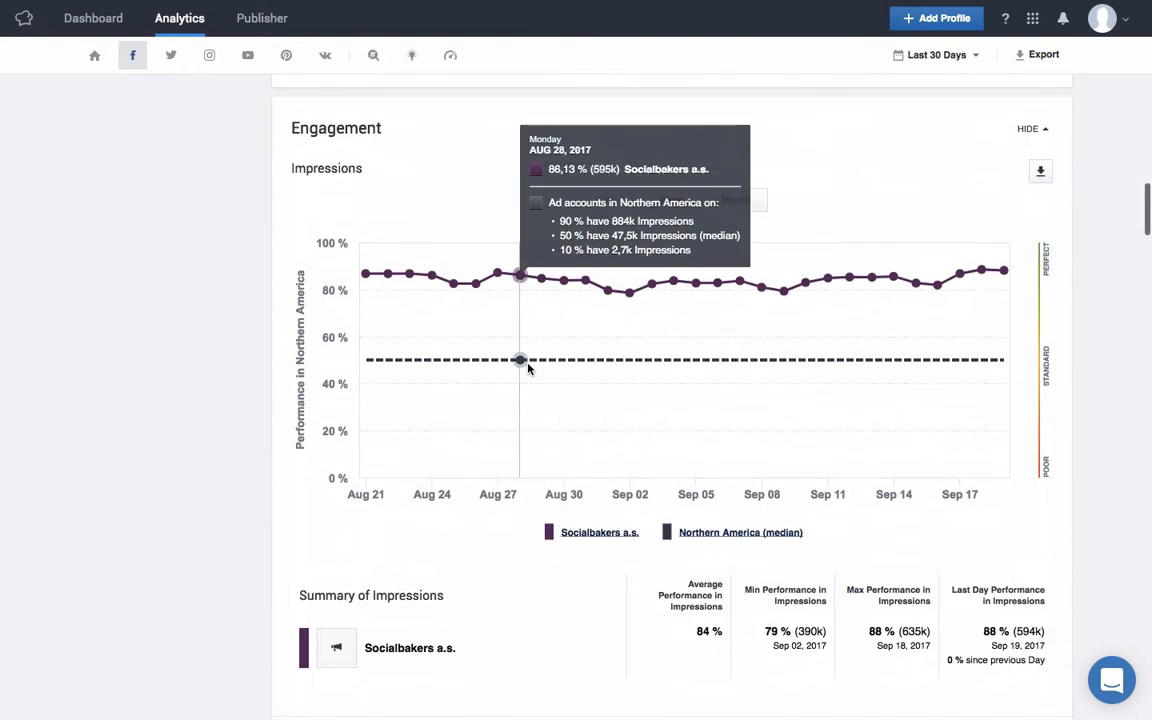
{"action": "mouse_move", "coordinate": [415, 165]}
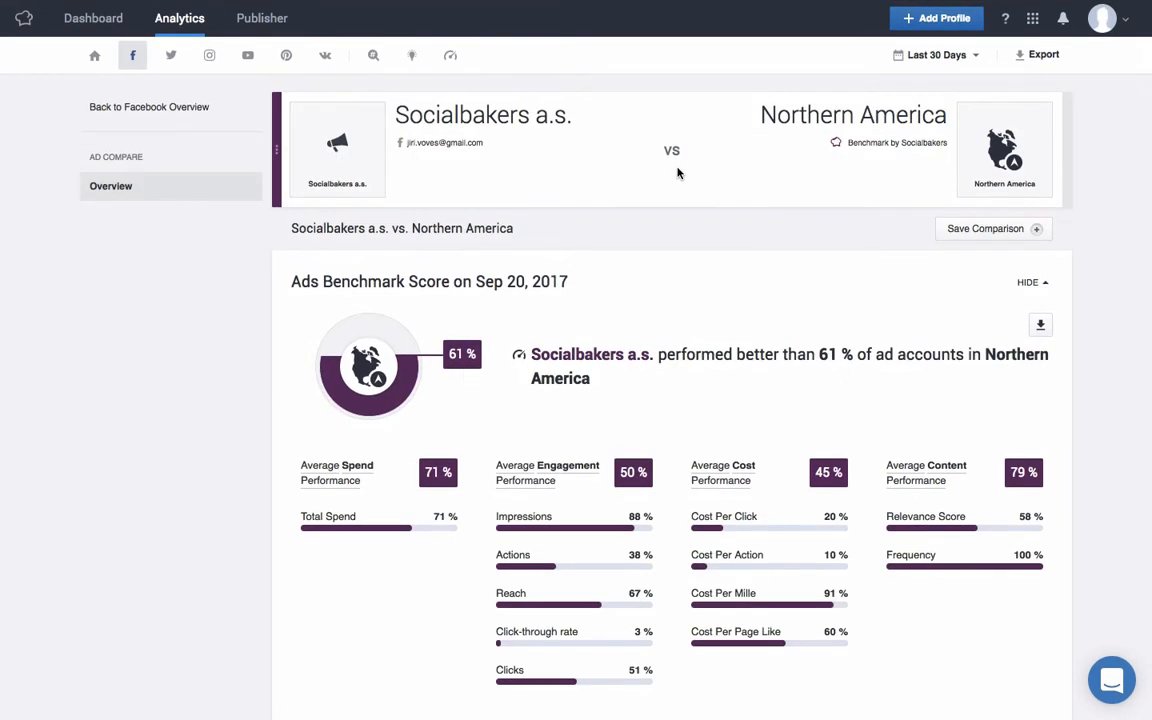
{"action": "scroll", "scroll_direction": "down", "scroll_amount": 3}
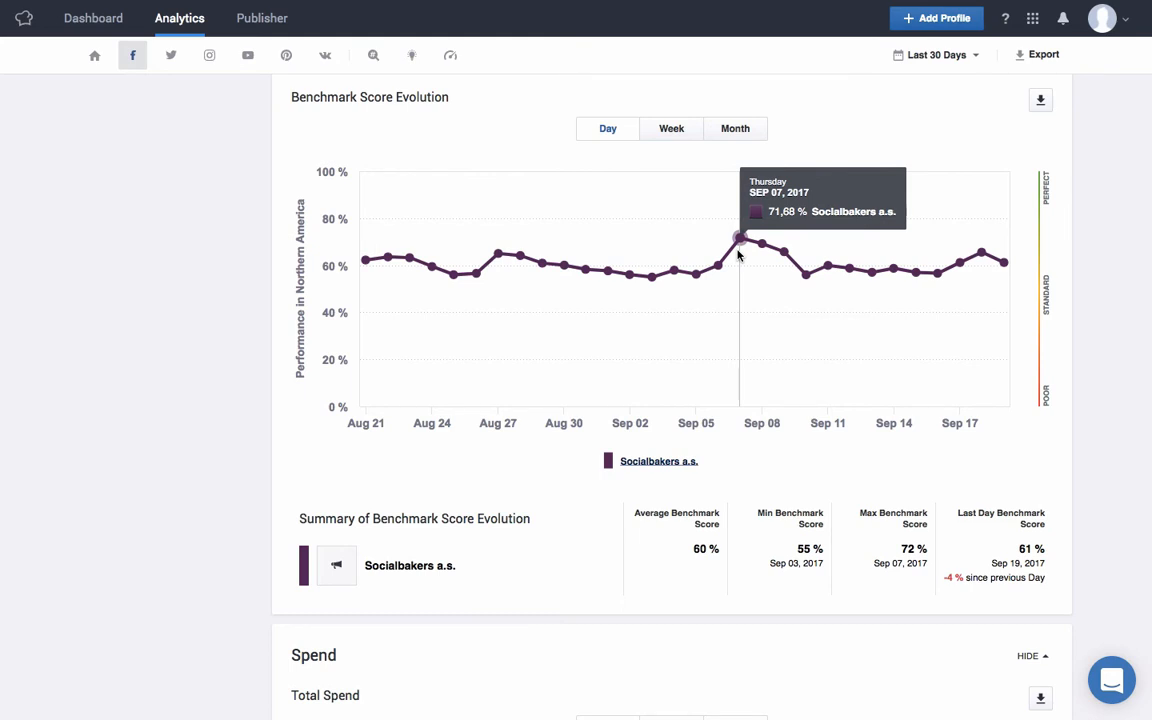
{"action": "mouse_move", "coordinate": [758, 447]}
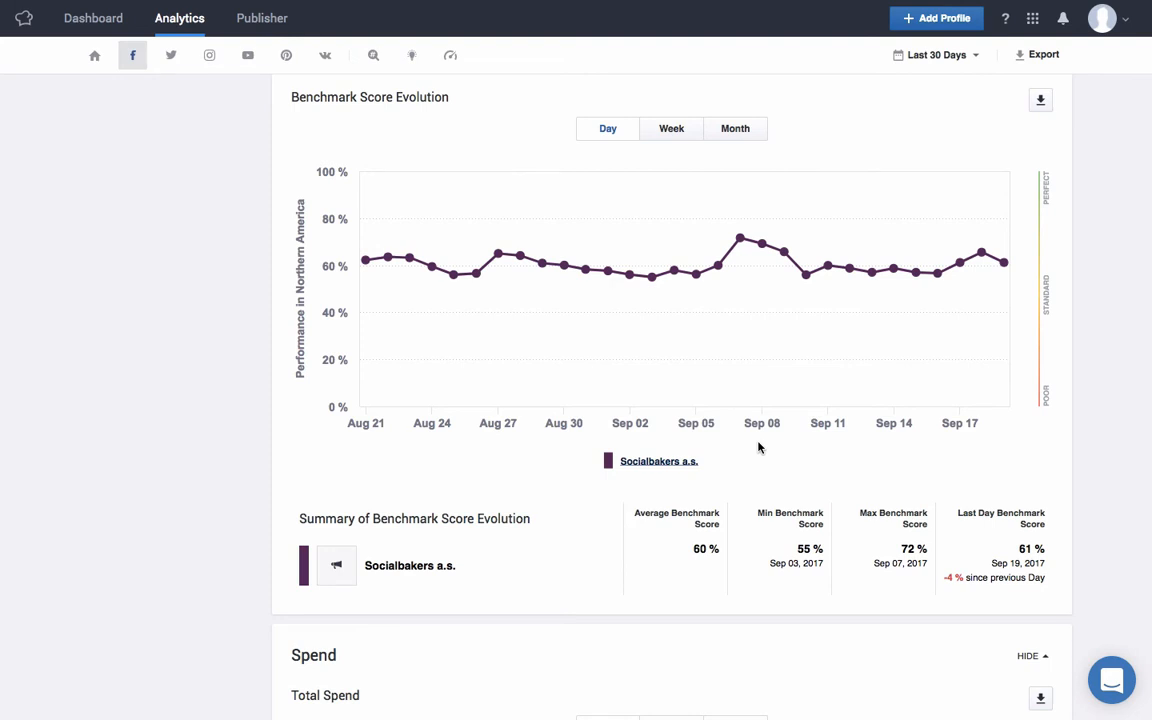
{"action": "scroll", "scroll_direction": "down", "scroll_amount": 3}
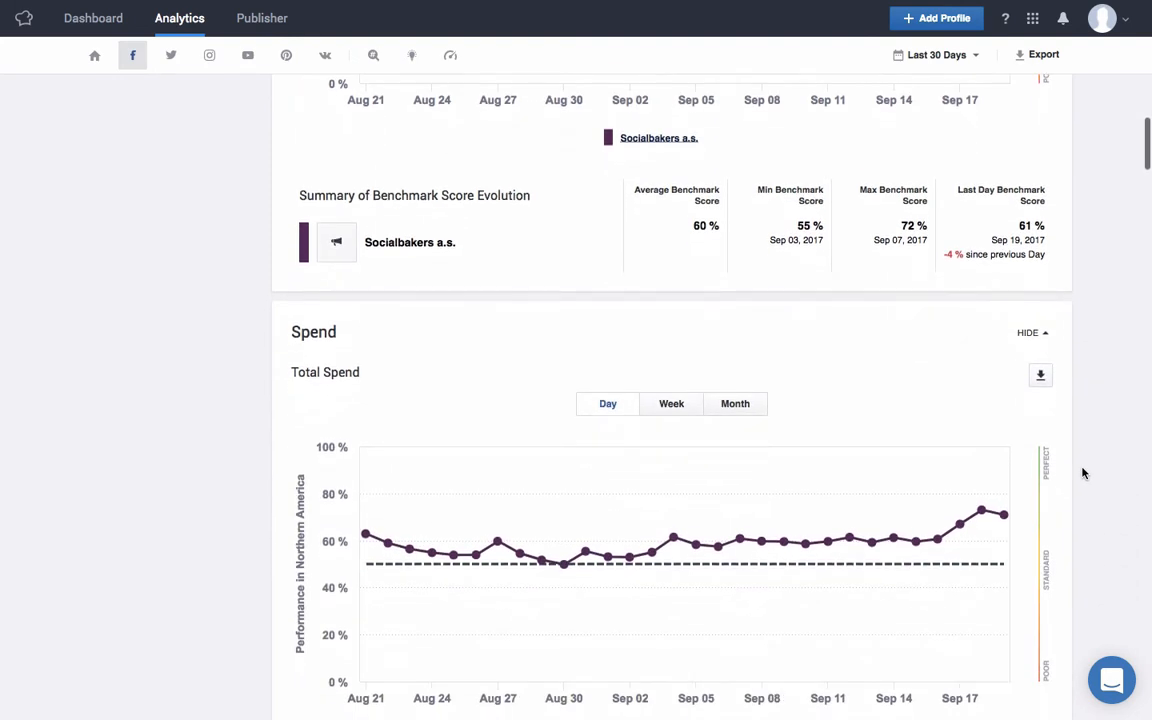
{"action": "scroll", "scroll_direction": "down", "scroll_amount": 3}
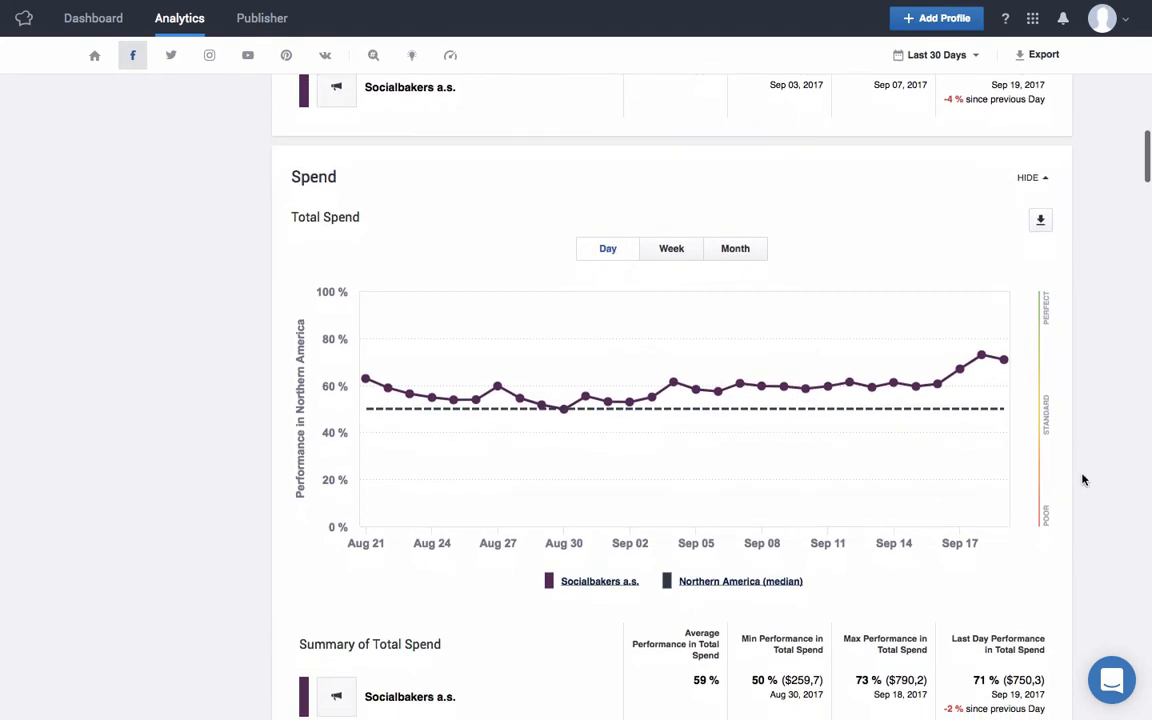
{"action": "mouse_move", "coordinate": [783, 409]}
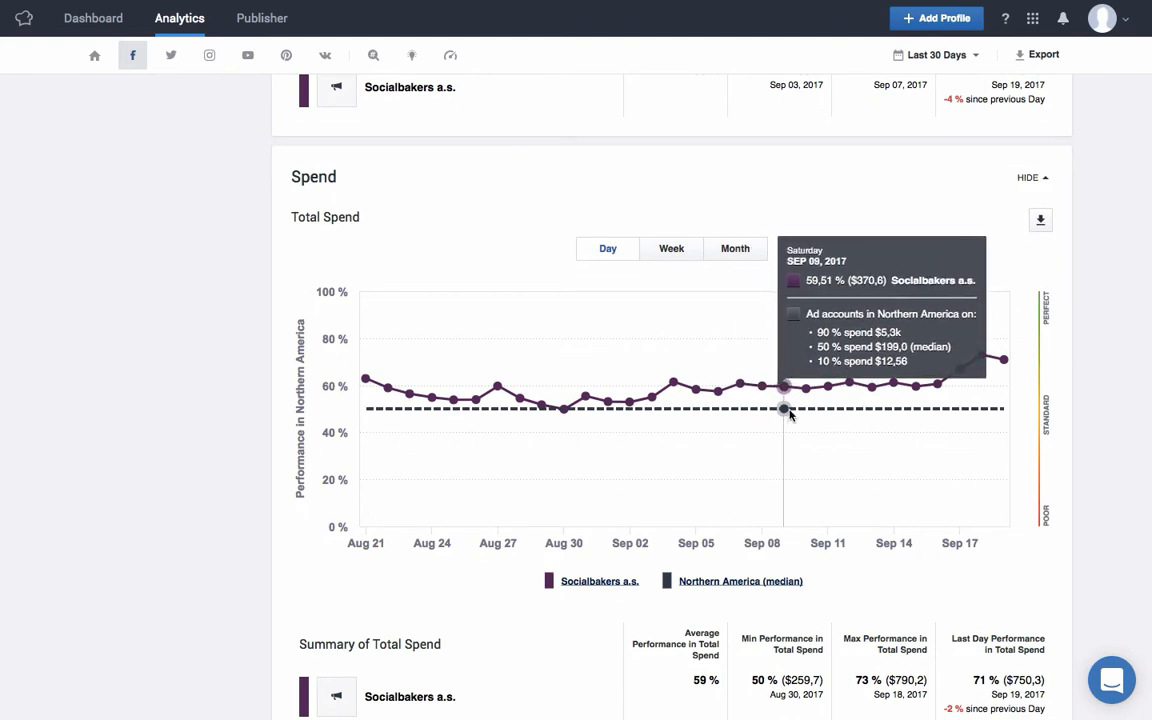
{"action": "mouse_move", "coordinate": [827, 408]}
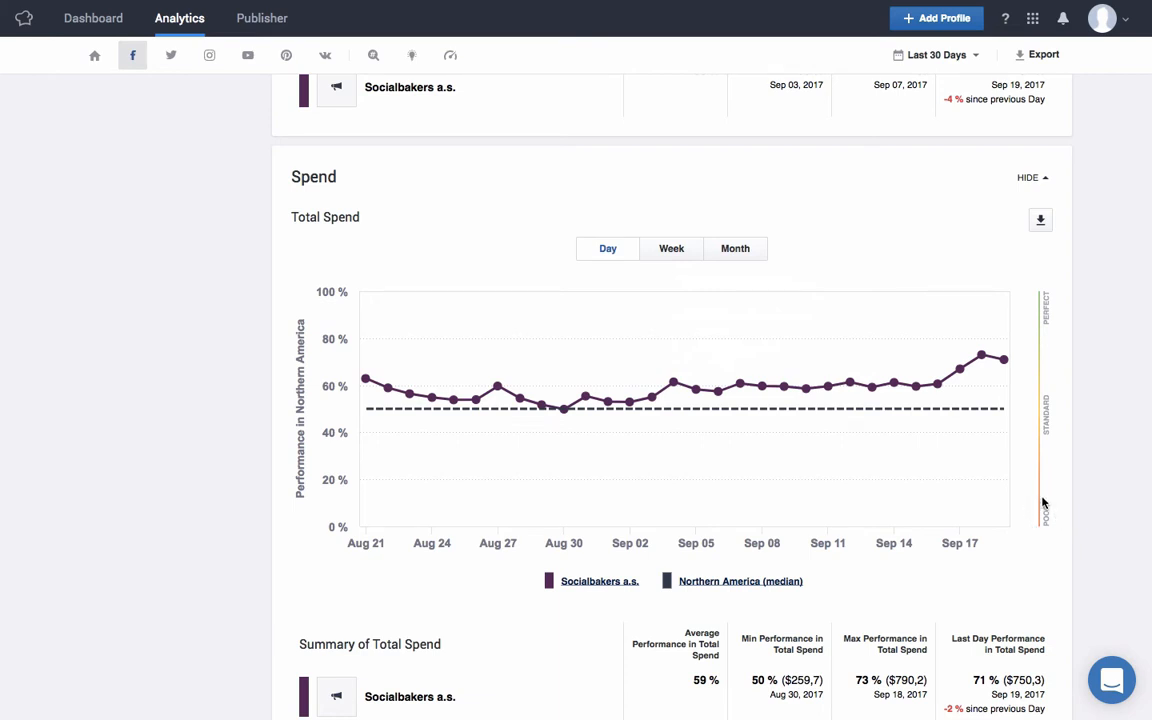
{"action": "mouse_move", "coordinate": [1056, 302]}
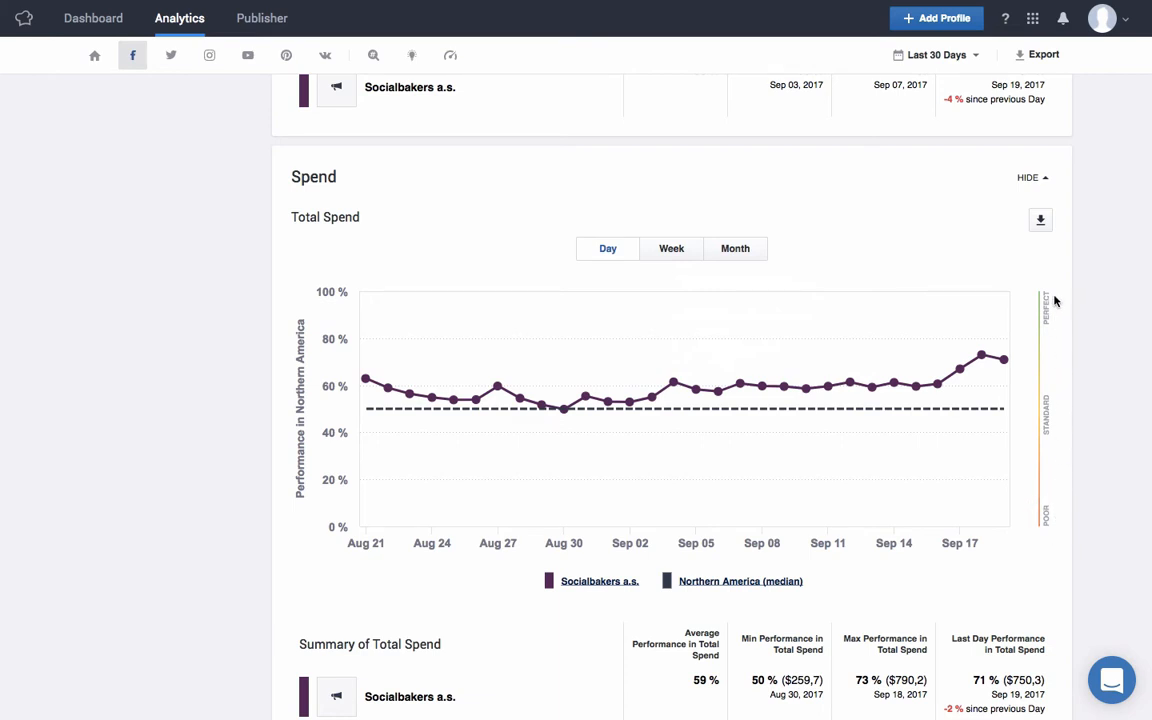
{"action": "mouse_move", "coordinate": [1059, 447]}
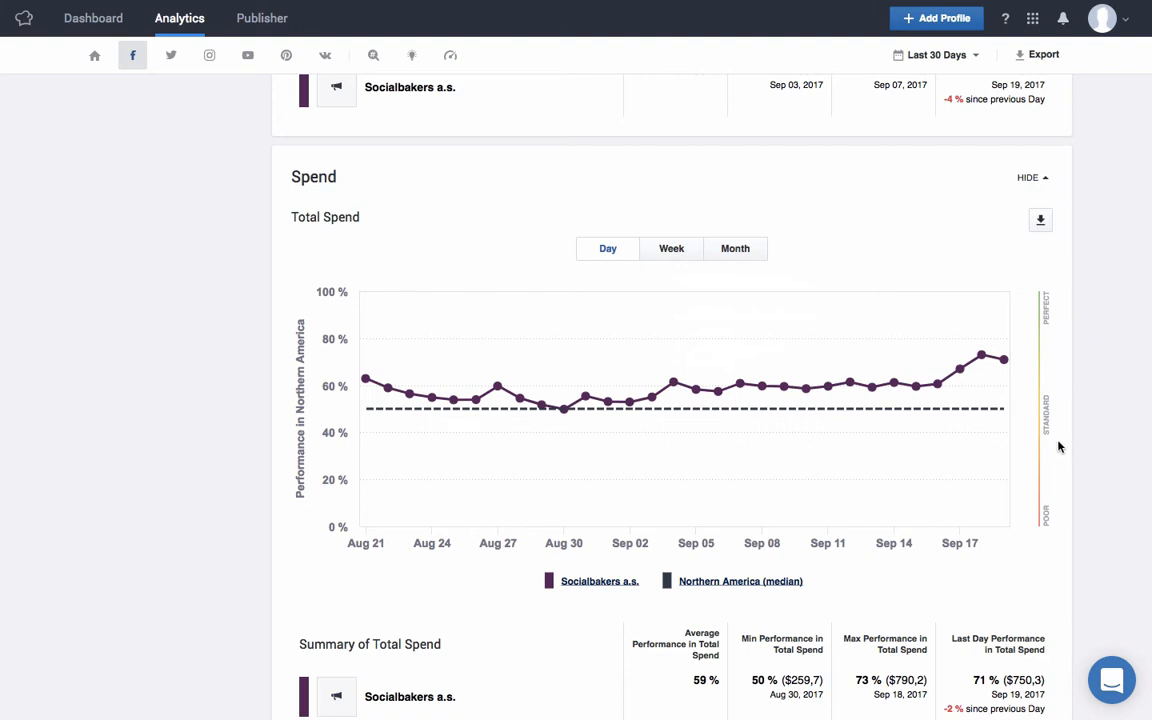
{"action": "mouse_move", "coordinate": [328, 196]}
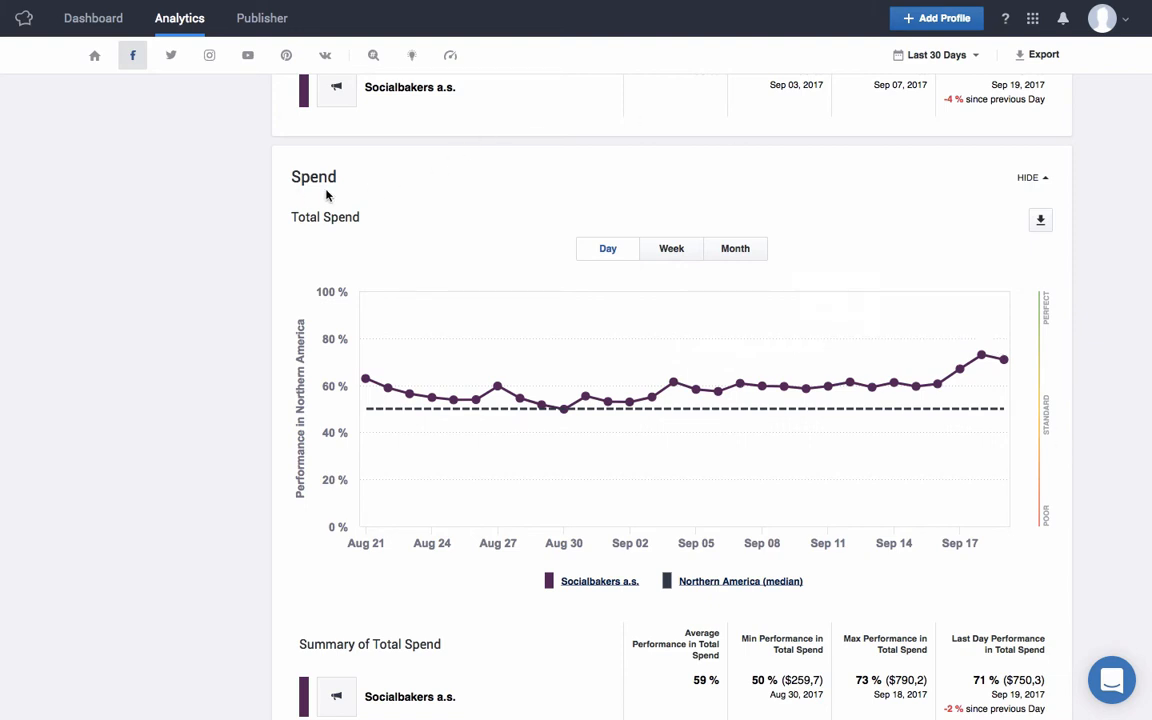
{"action": "mouse_move", "coordinate": [849, 383]}
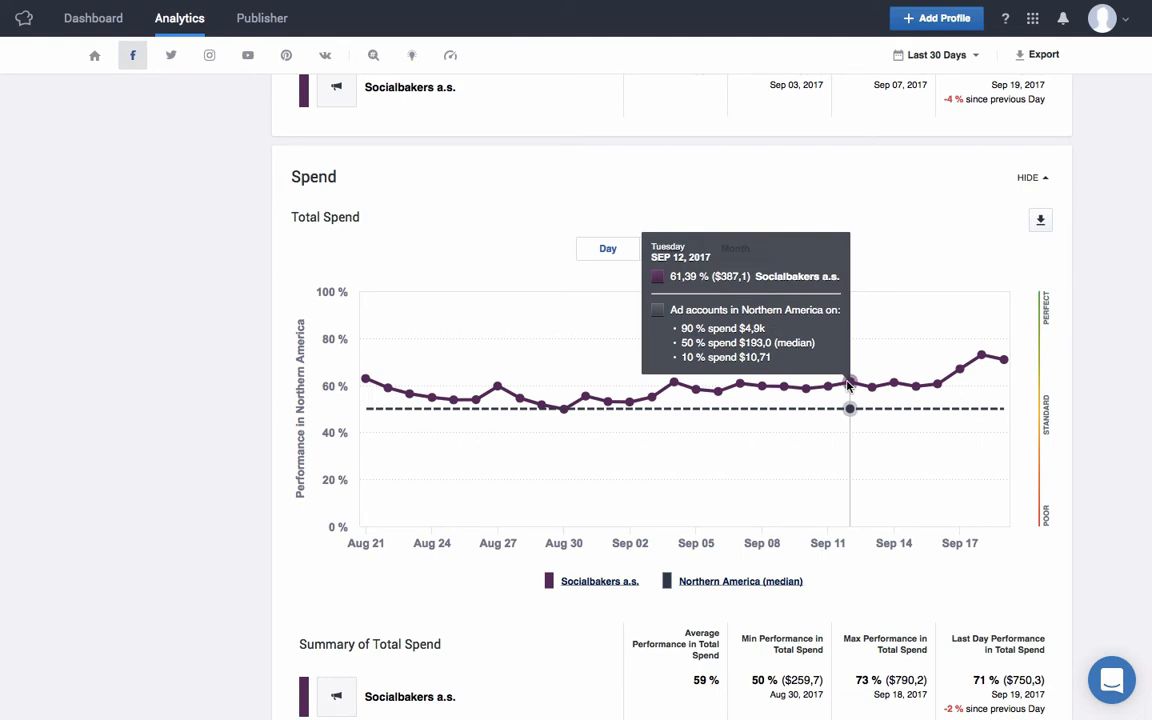
{"action": "mouse_move", "coordinate": [750, 290]}
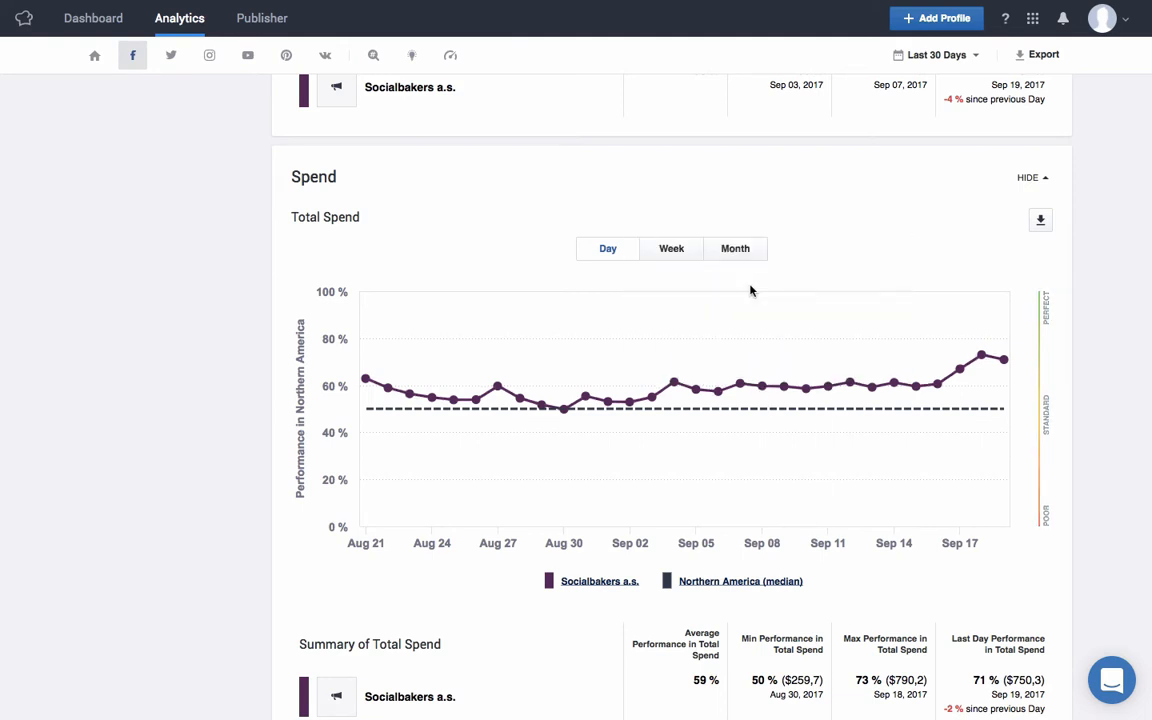
{"action": "mouse_move", "coordinate": [849, 382]}
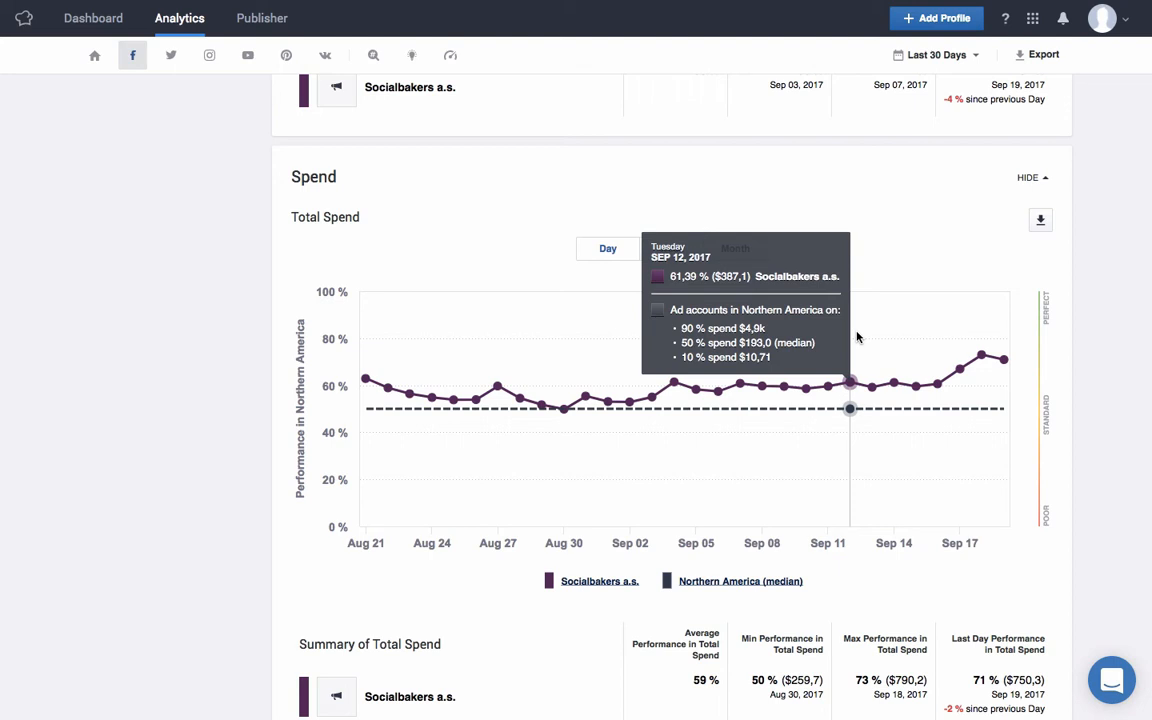
{"action": "scroll", "scroll_direction": "down", "scroll_amount": 3}
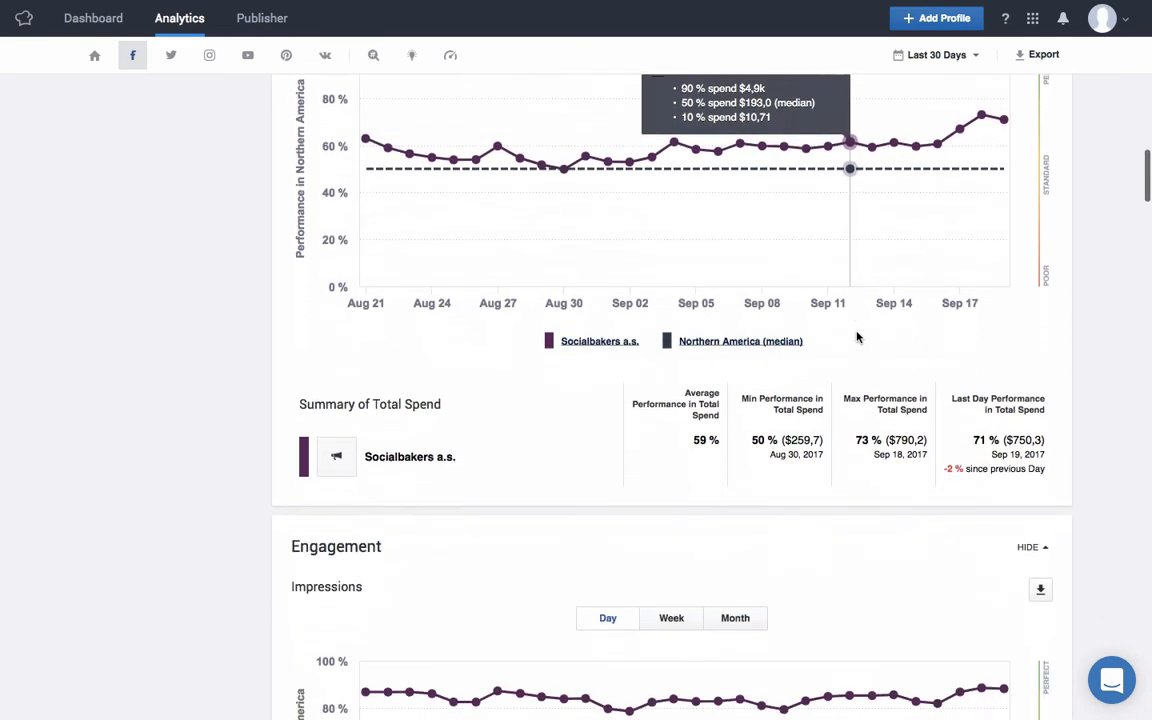
{"action": "scroll", "scroll_direction": "down", "scroll_amount": 3}
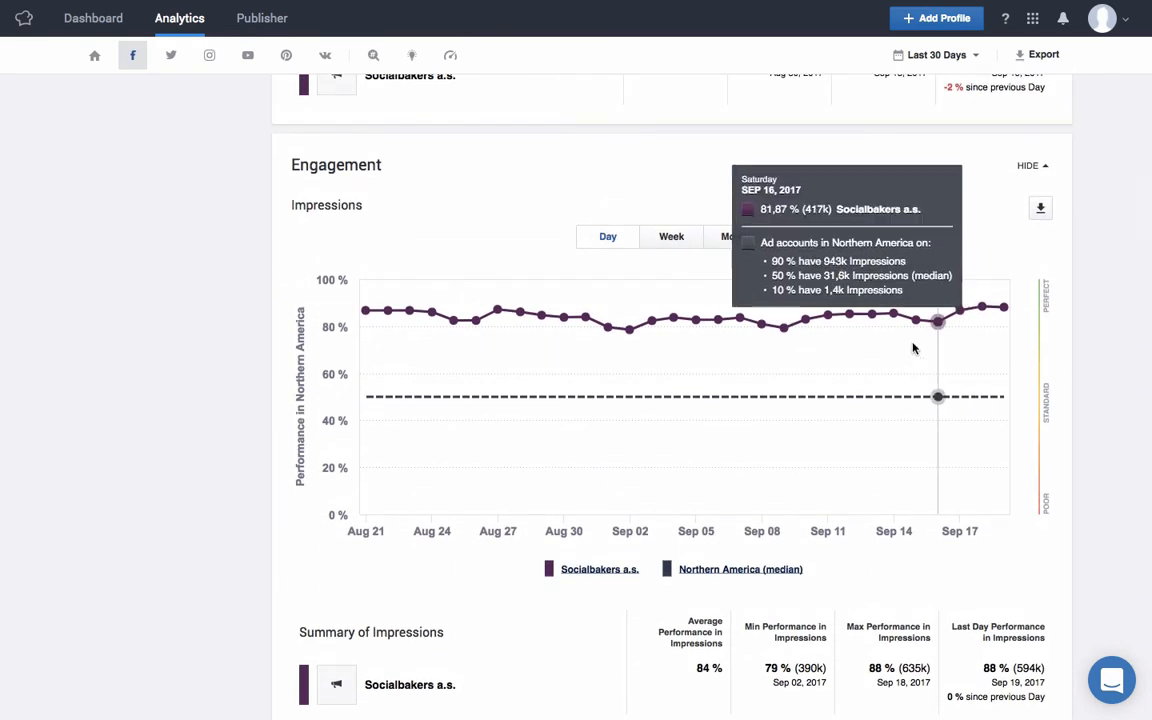
{"action": "mouse_move", "coordinate": [893, 313]}
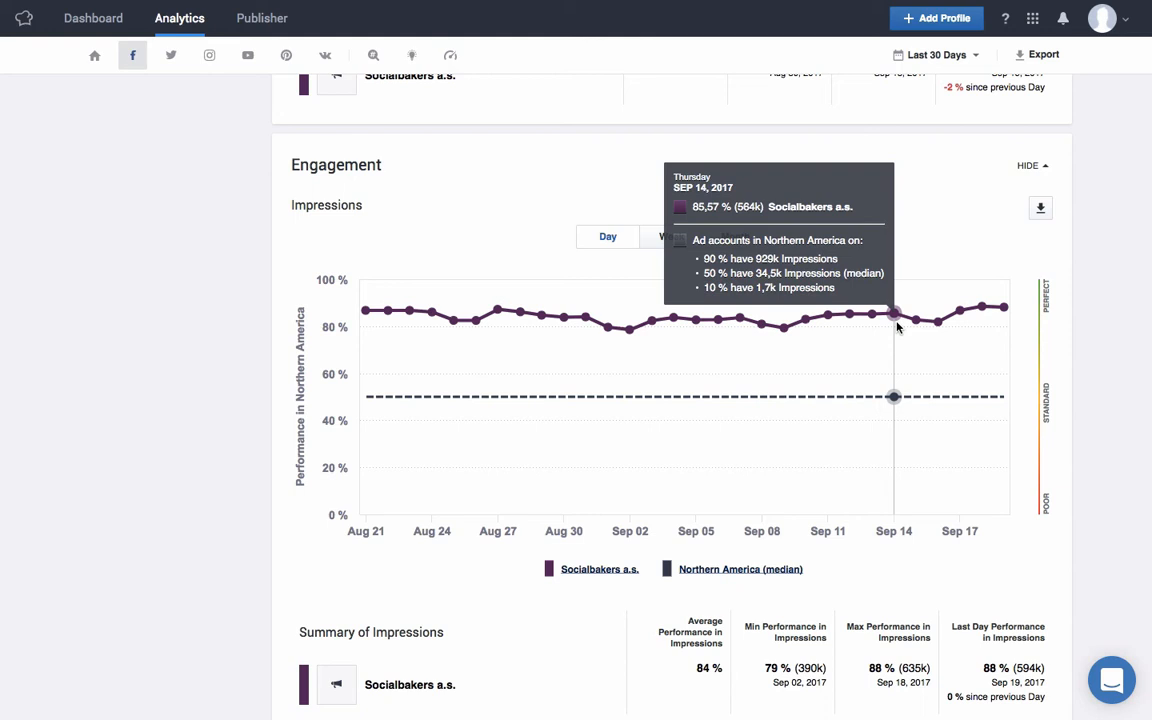
{"action": "mouse_move", "coordinate": [1099, 431]}
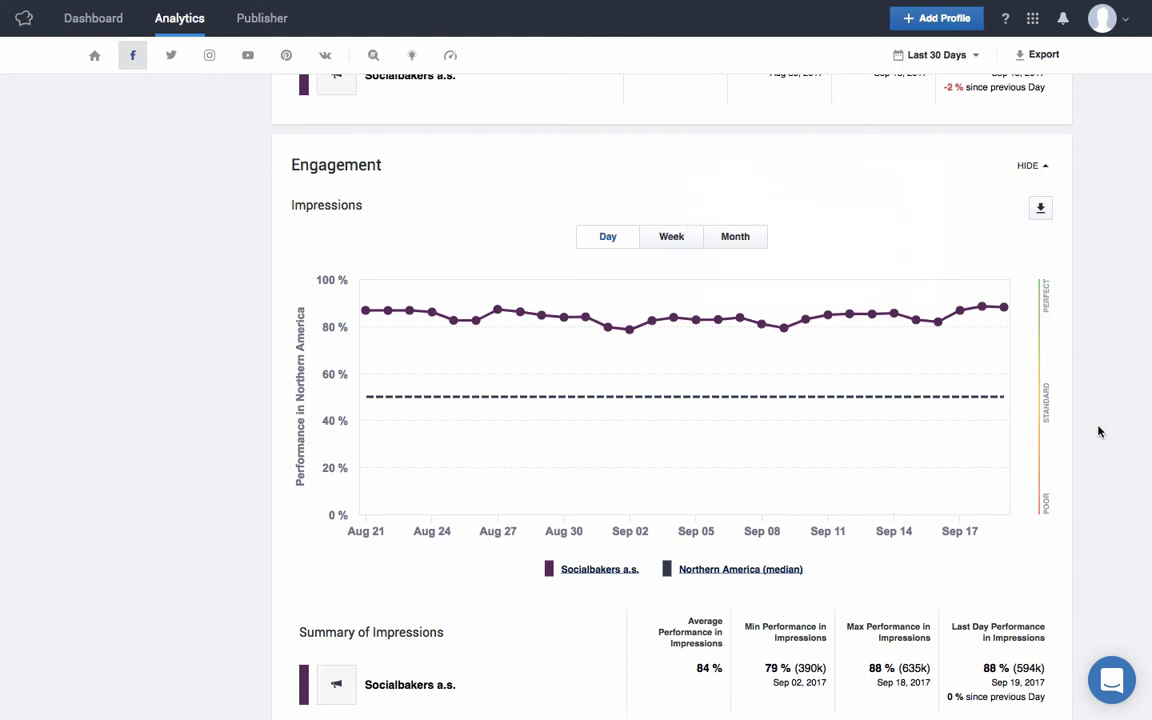
{"action": "scroll", "scroll_direction": "down", "scroll_amount": 3}
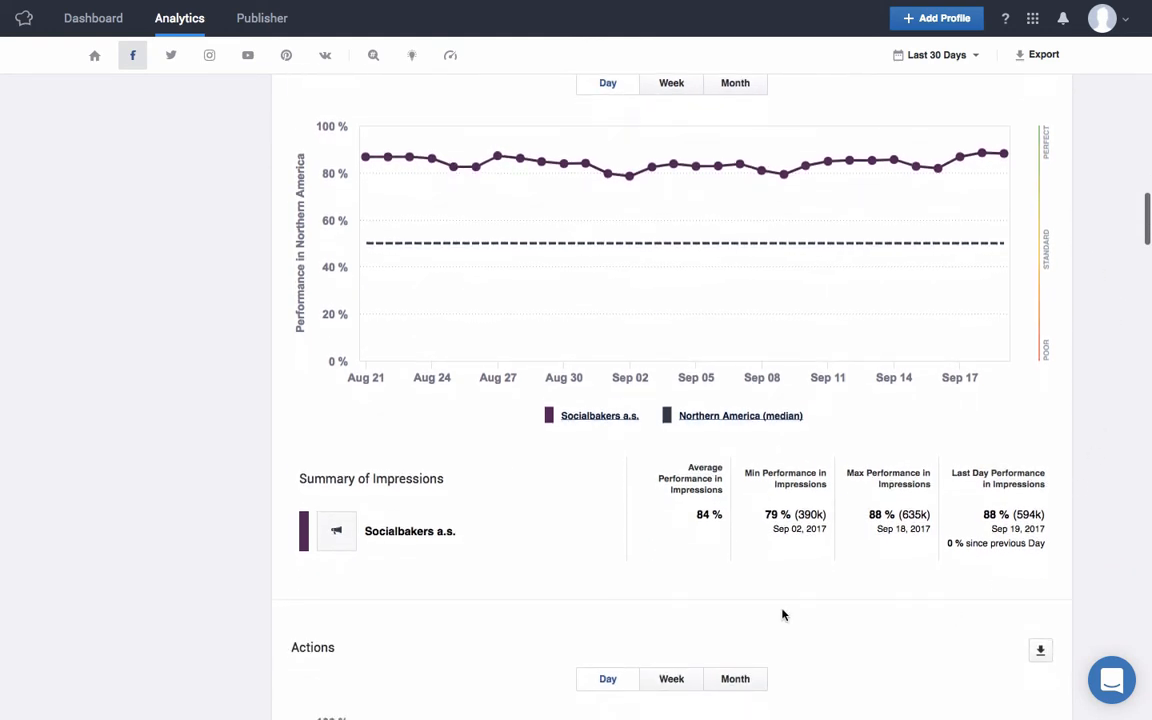
{"action": "mouse_move", "coordinate": [725, 501]}
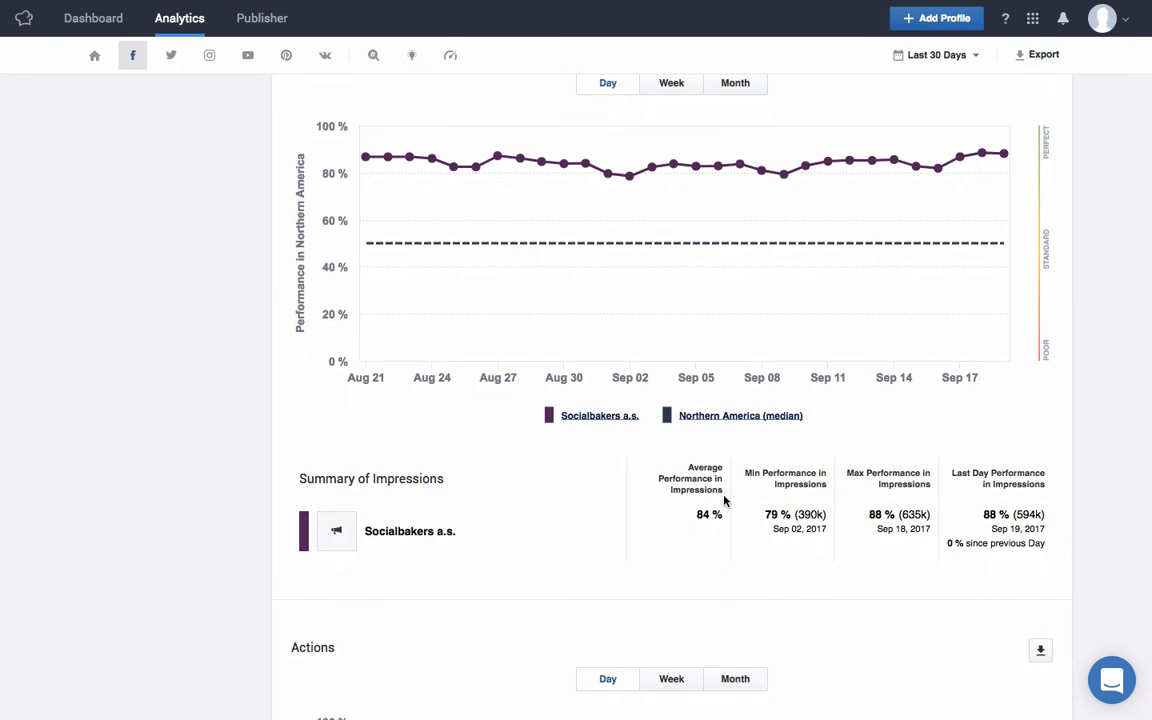
{"action": "mouse_move", "coordinate": [727, 502]}
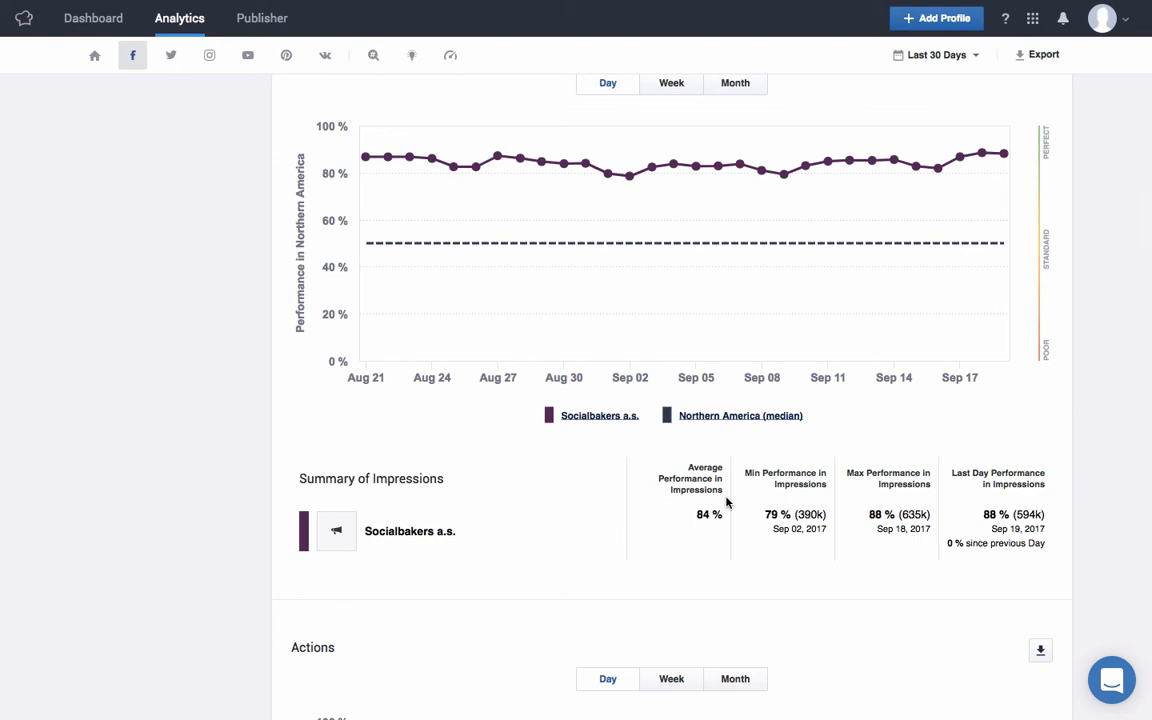
{"action": "mouse_move", "coordinate": [884, 503]}
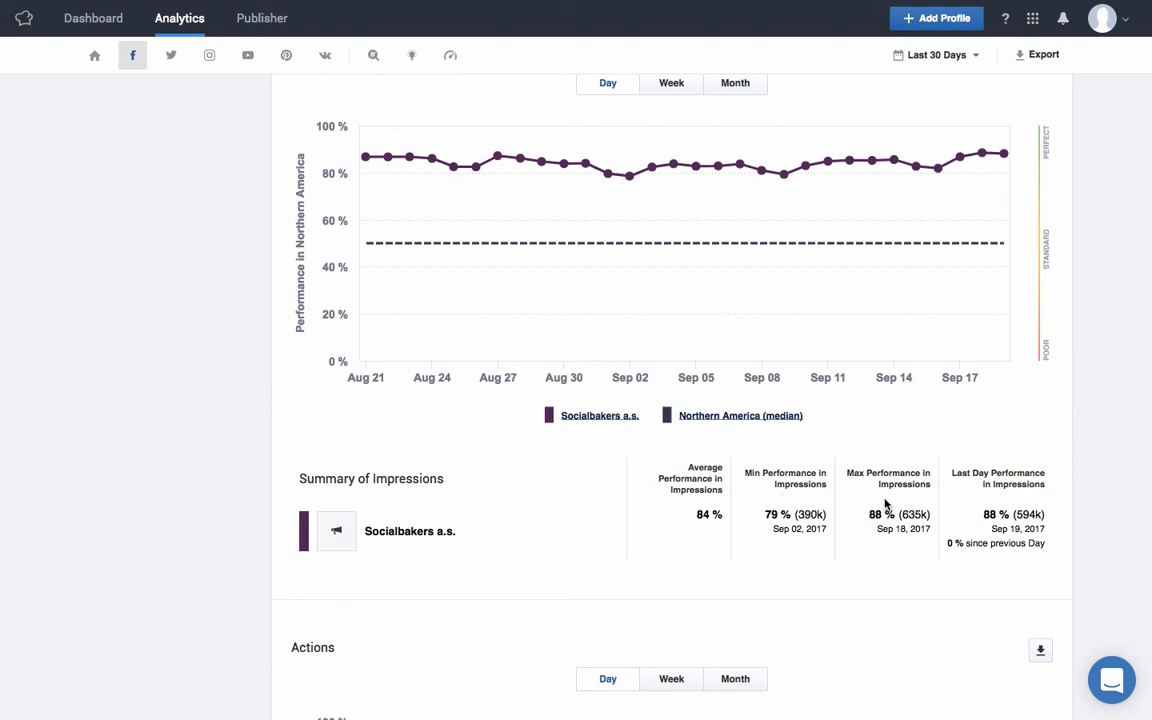
{"action": "mouse_move", "coordinate": [925, 542]}
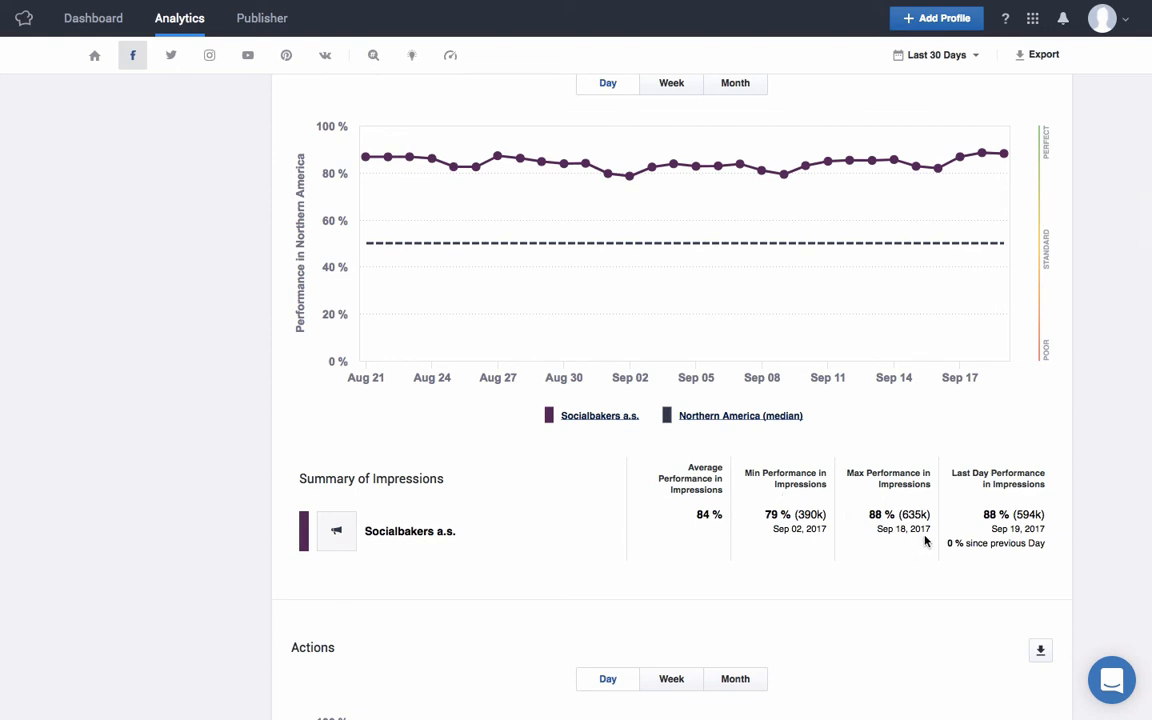
{"action": "mouse_move", "coordinate": [1046, 497]}
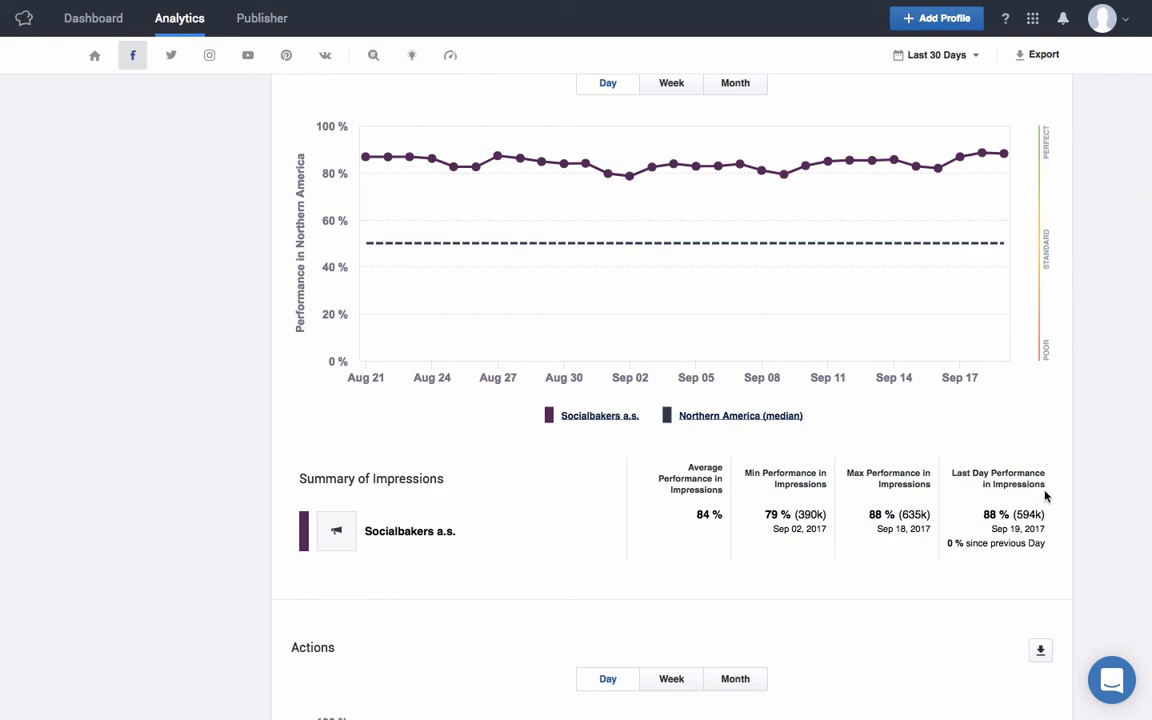
{"action": "scroll", "scroll_direction": "down", "scroll_amount": 3}
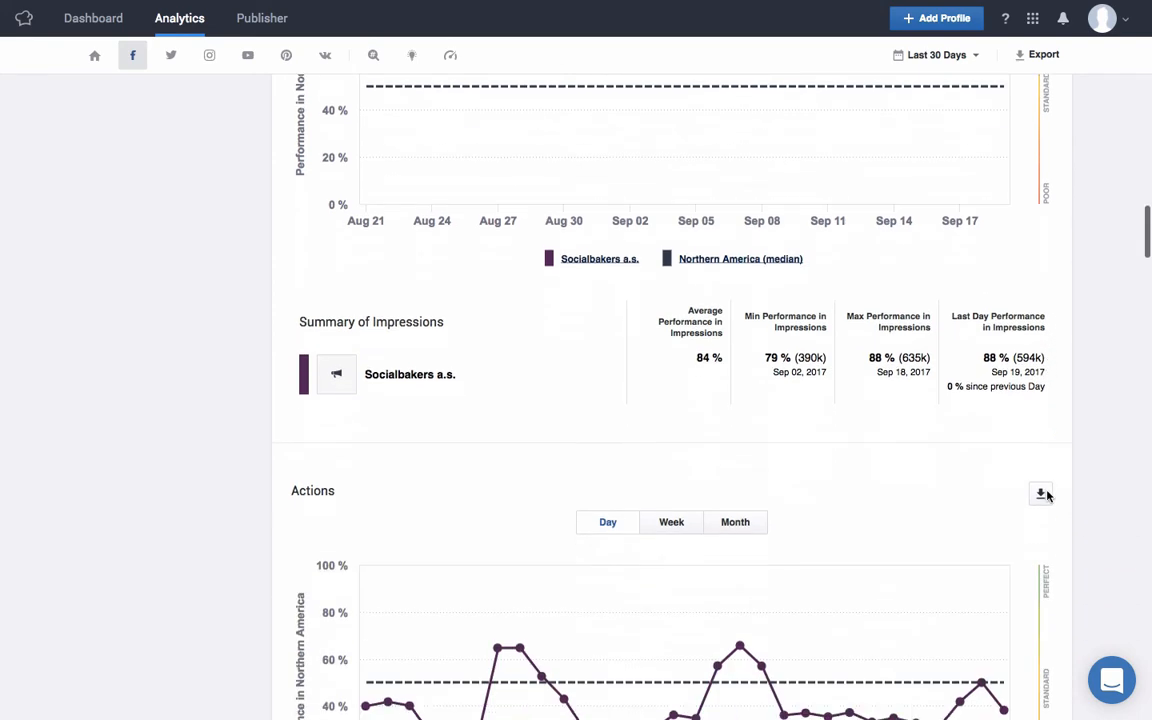
{"action": "scroll", "scroll_direction": "down", "scroll_amount": 3}
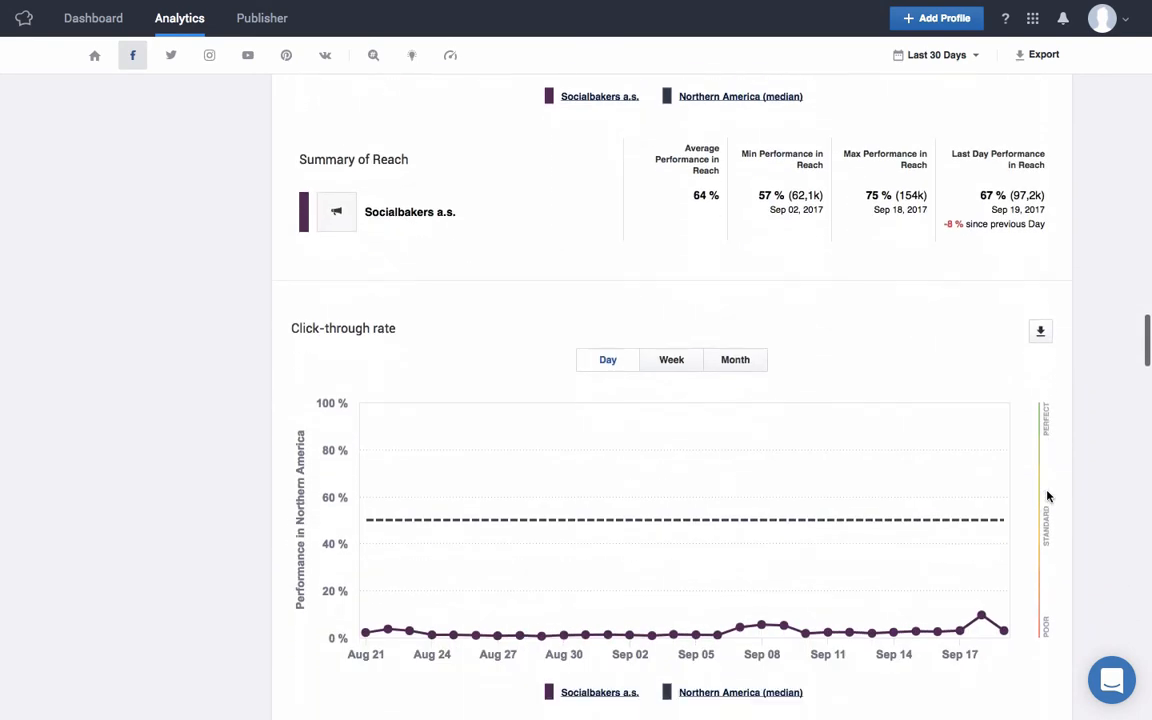
{"action": "scroll", "scroll_direction": "down", "scroll_amount": 3}
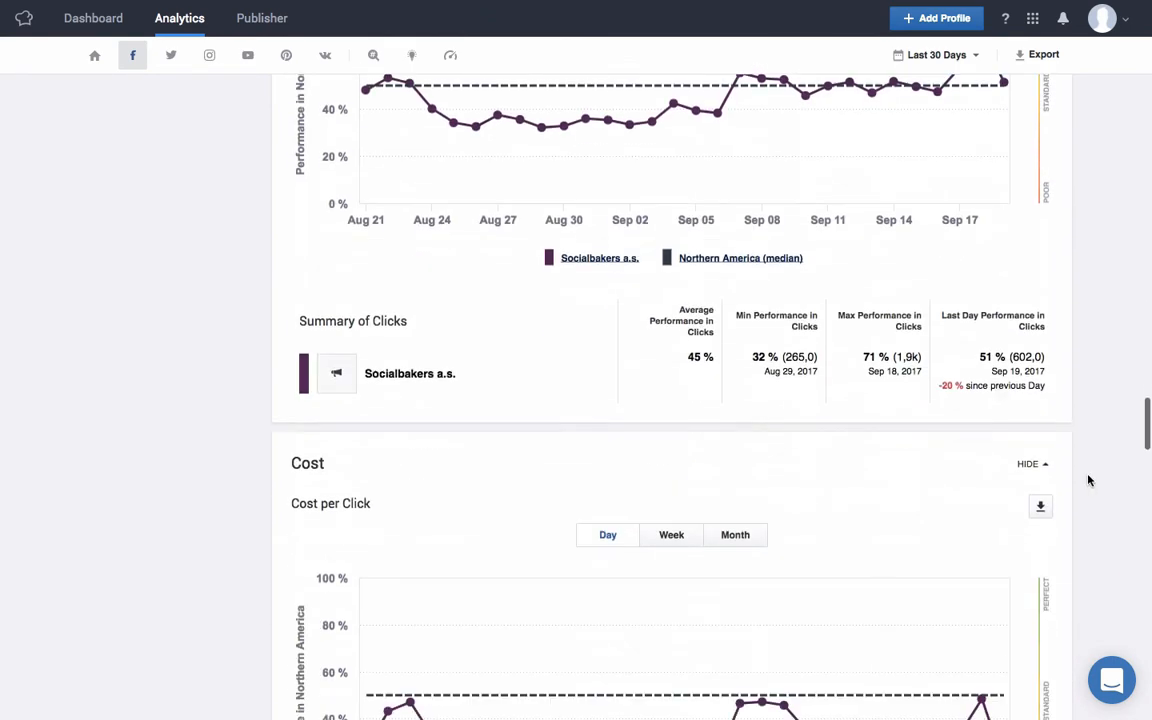
{"action": "scroll", "scroll_direction": "down", "scroll_amount": 3}
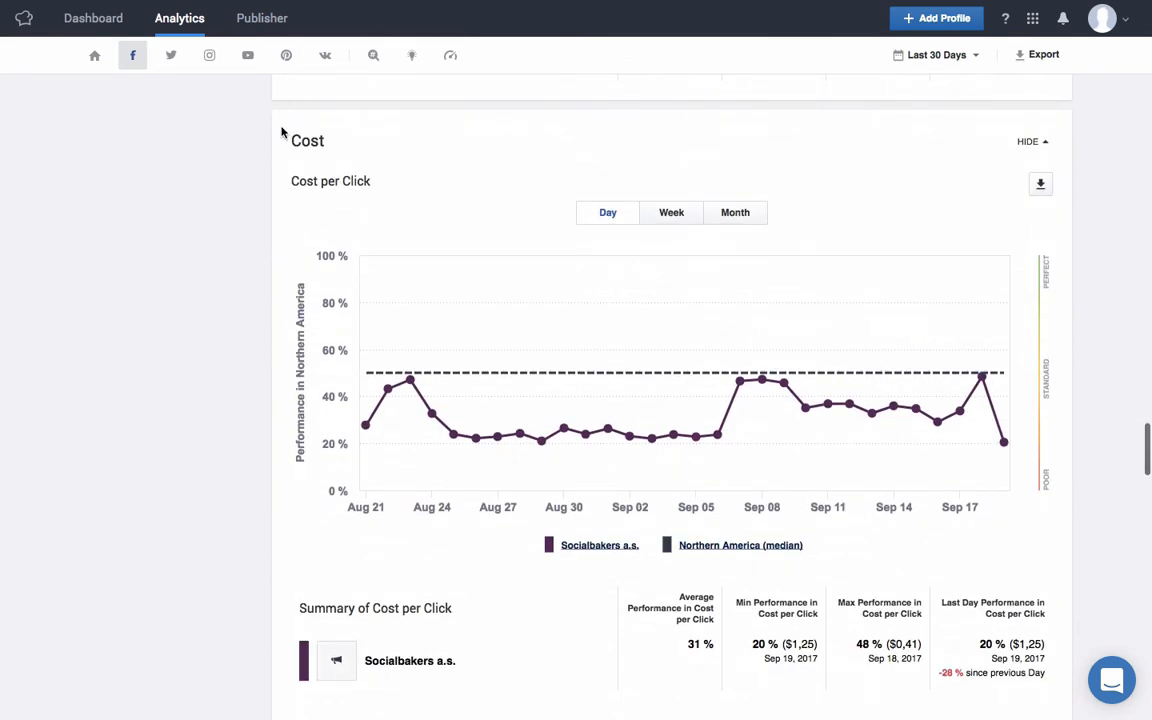
{"action": "mouse_move", "coordinate": [763, 383]}
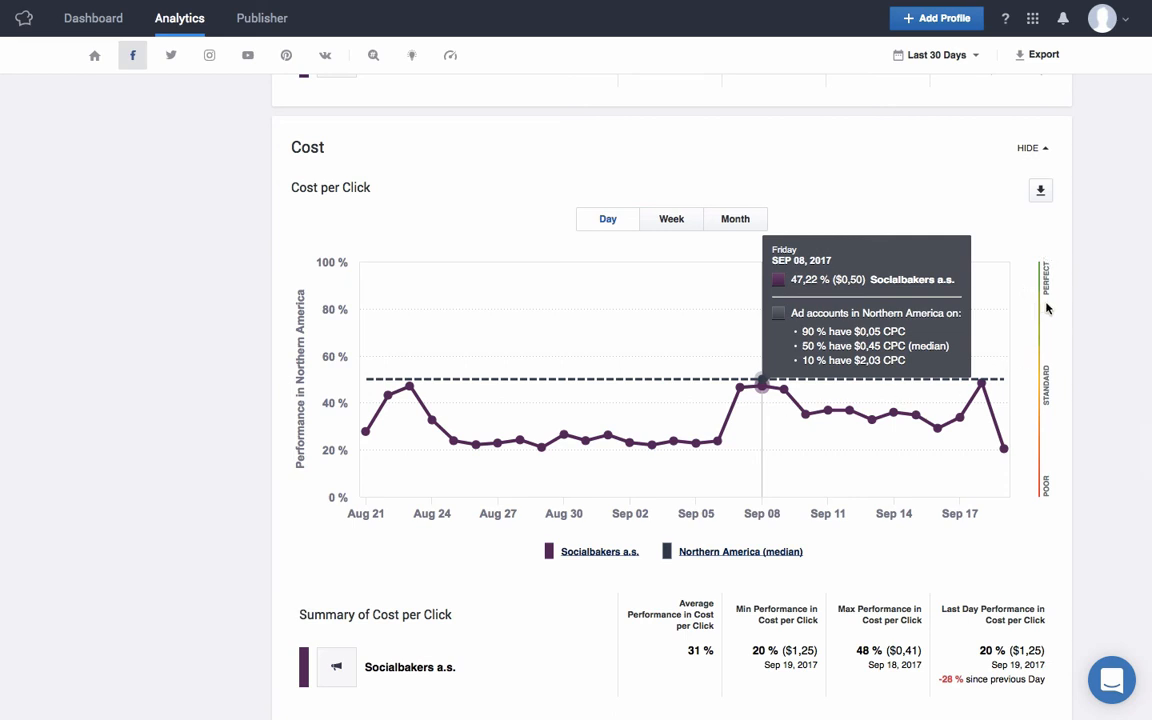
{"action": "scroll", "scroll_direction": "down", "scroll_amount": 3}
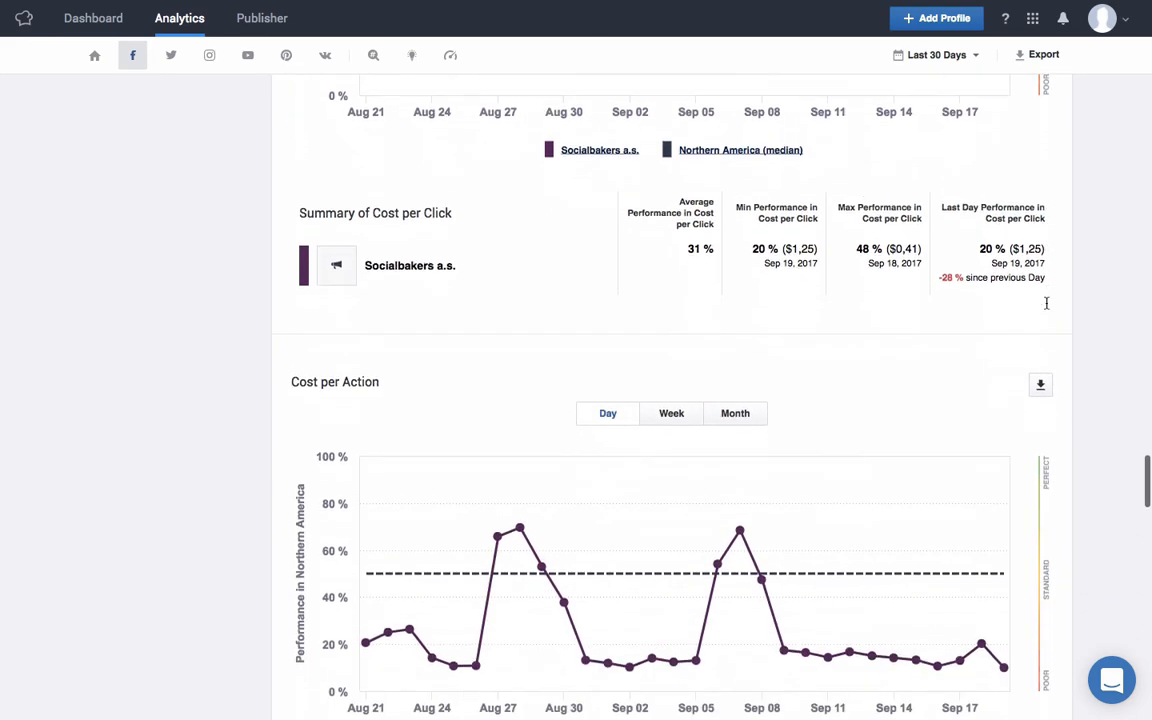
{"action": "scroll", "scroll_direction": "down", "scroll_amount": 3}
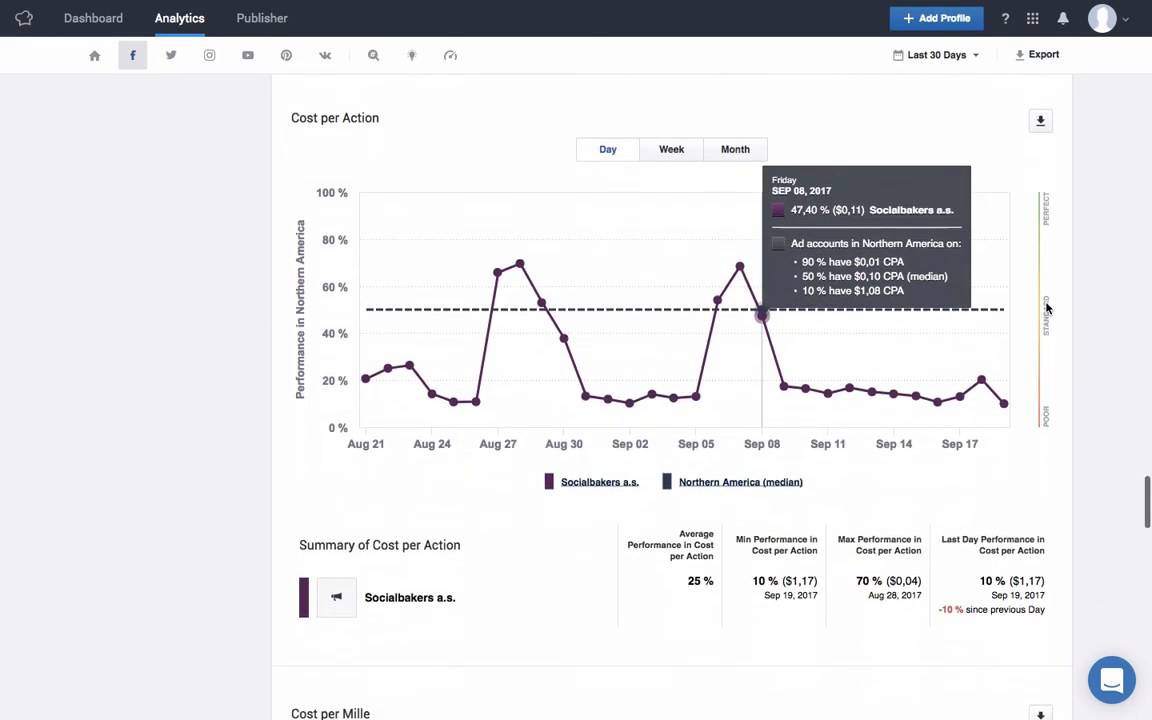
{"action": "scroll", "scroll_direction": "down", "scroll_amount": 3}
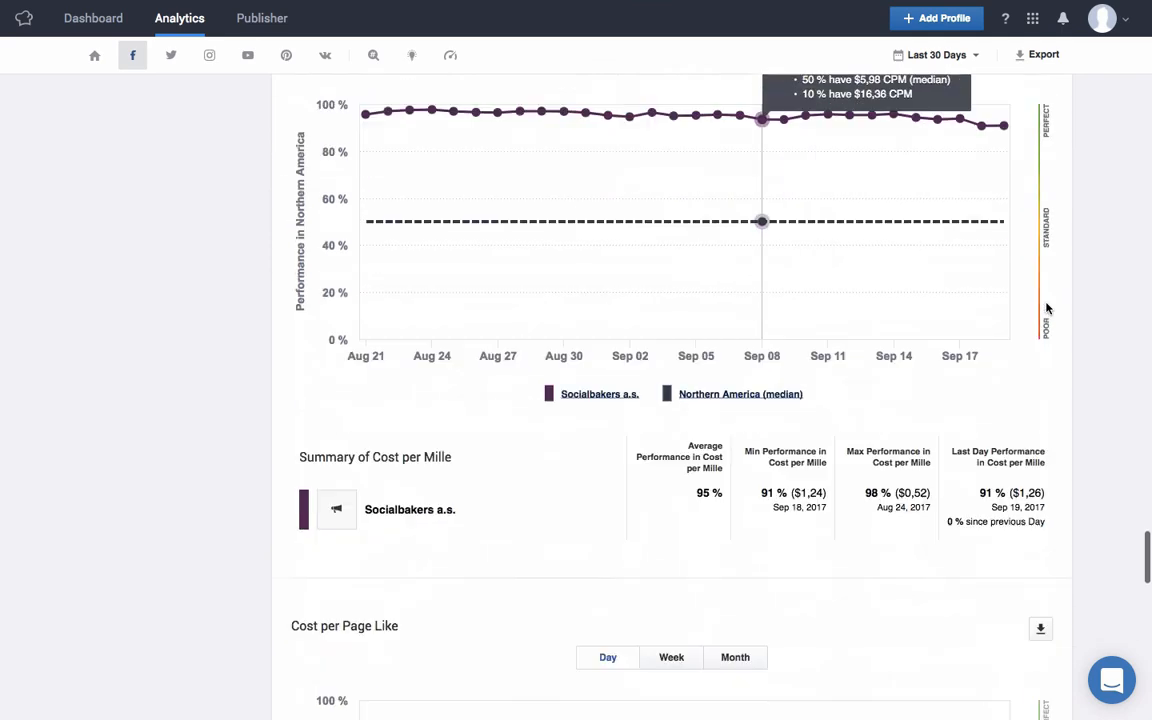
{"action": "scroll", "scroll_direction": "down", "scroll_amount": 3}
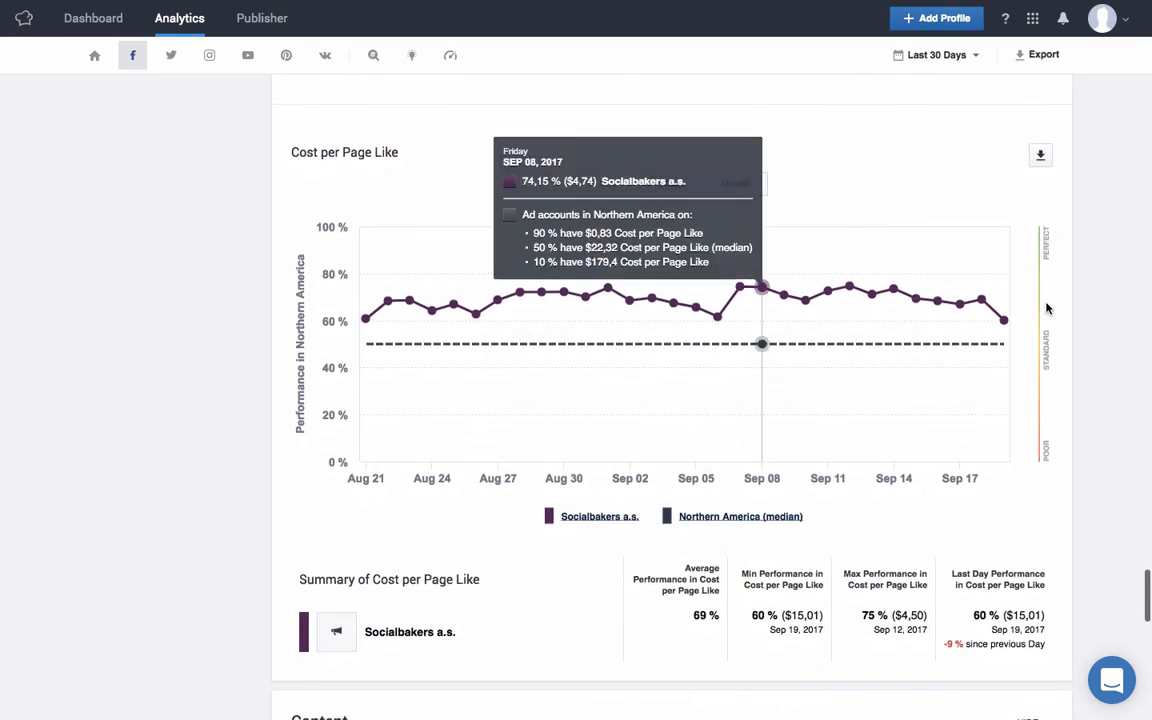
{"action": "scroll", "scroll_direction": "down", "scroll_amount": 3}
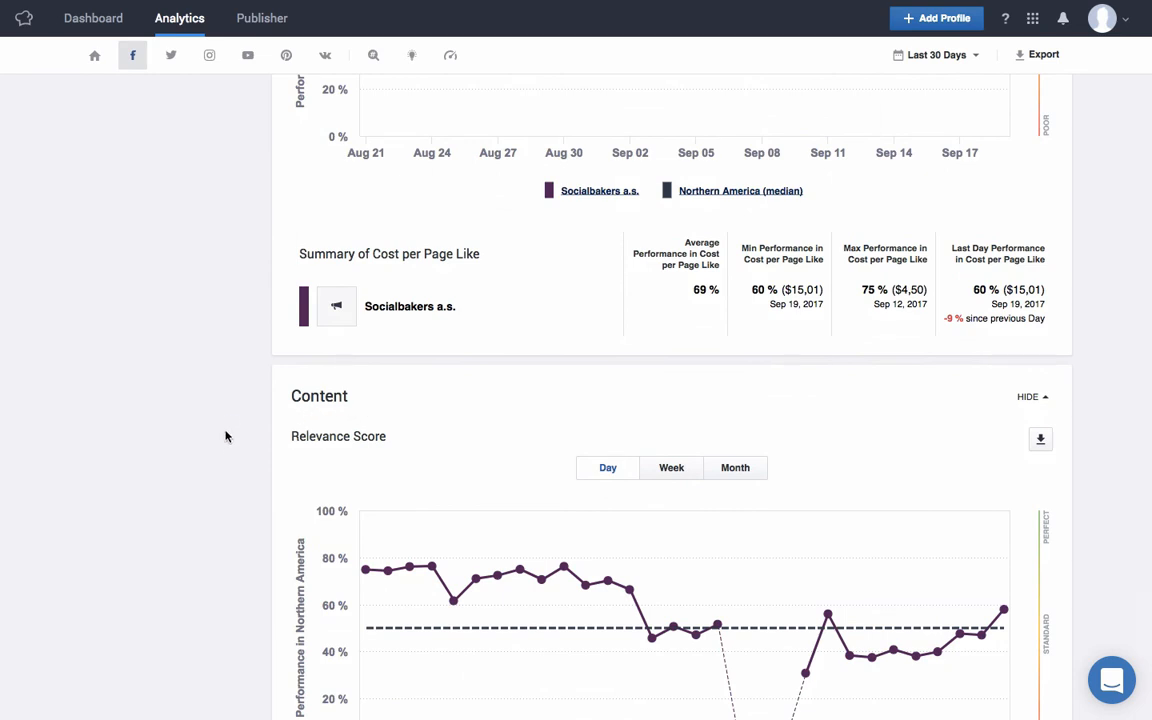
{"action": "scroll", "scroll_direction": "down", "scroll_amount": 3}
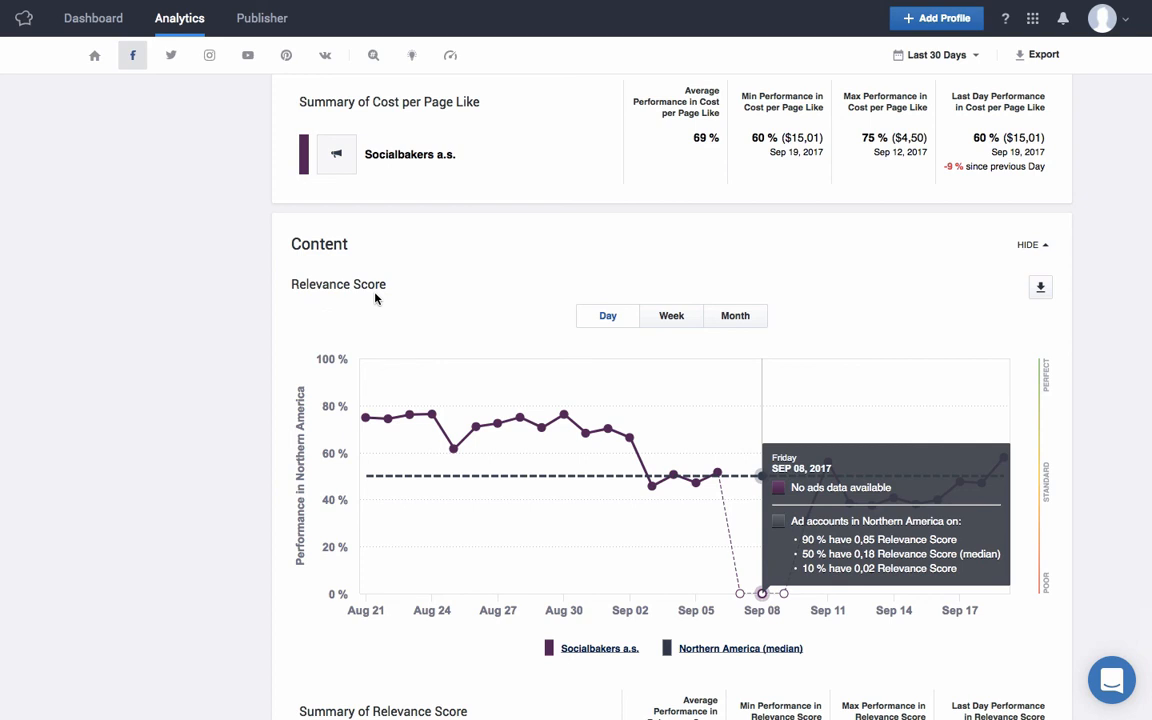
{"action": "mouse_move", "coordinate": [389, 304]}
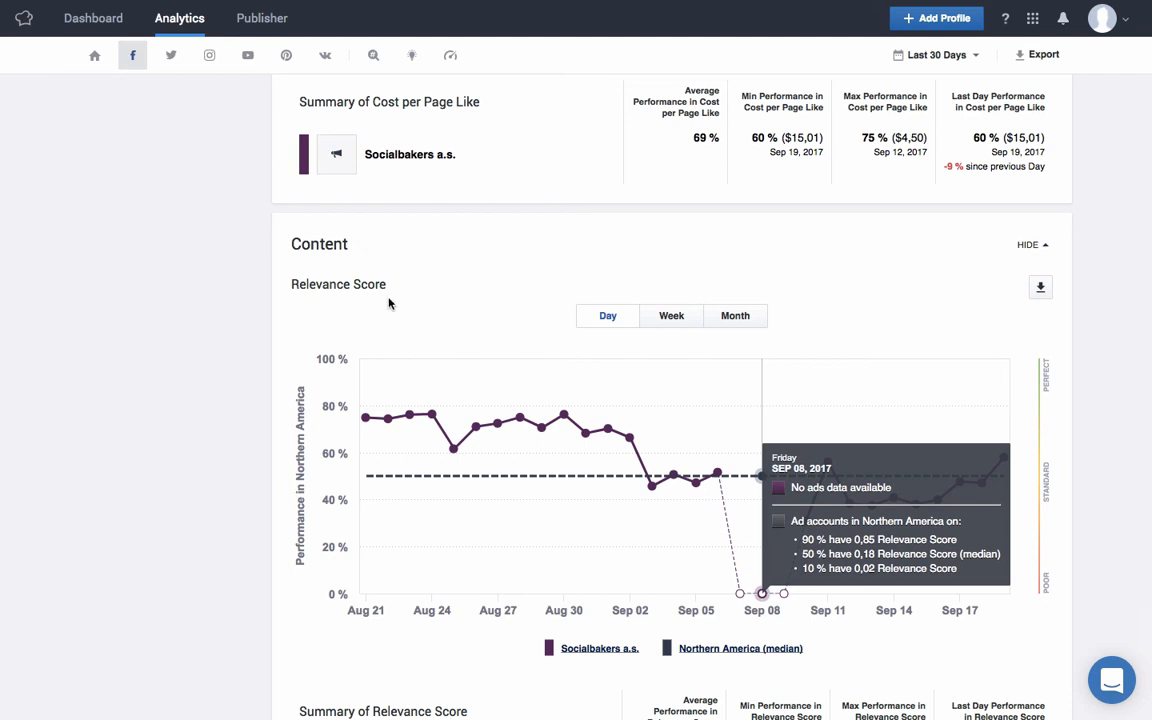
{"action": "mouse_move", "coordinate": [505, 404]}
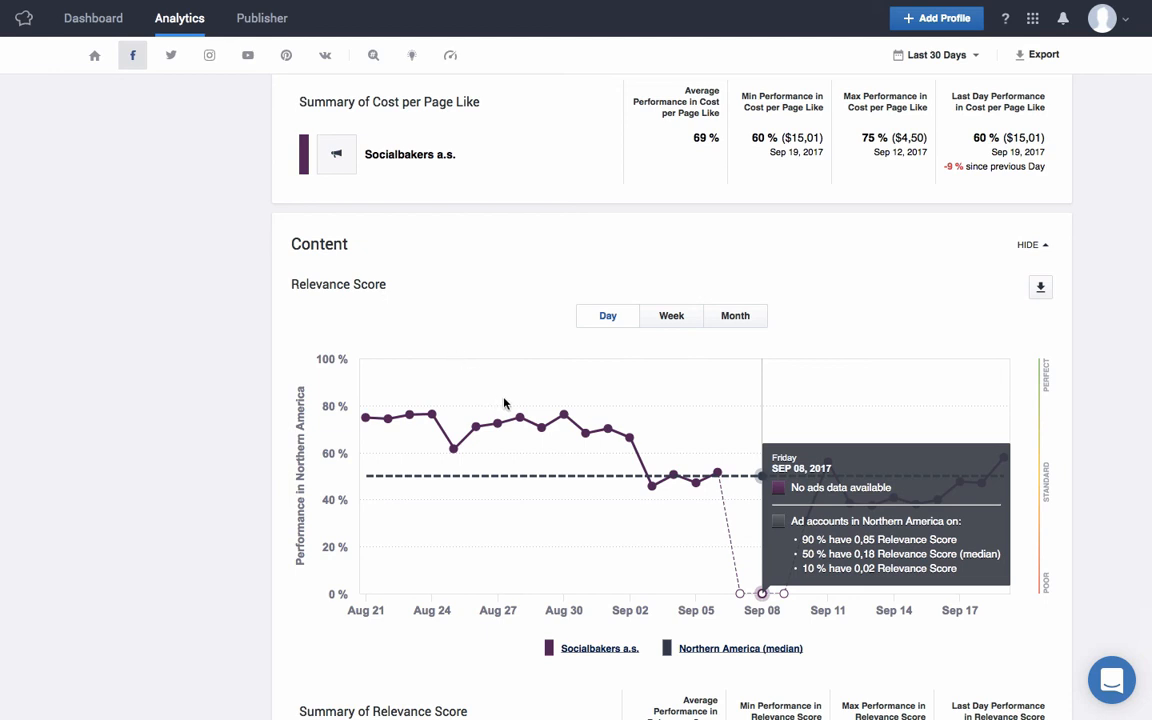
{"action": "mouse_move", "coordinate": [566, 418]}
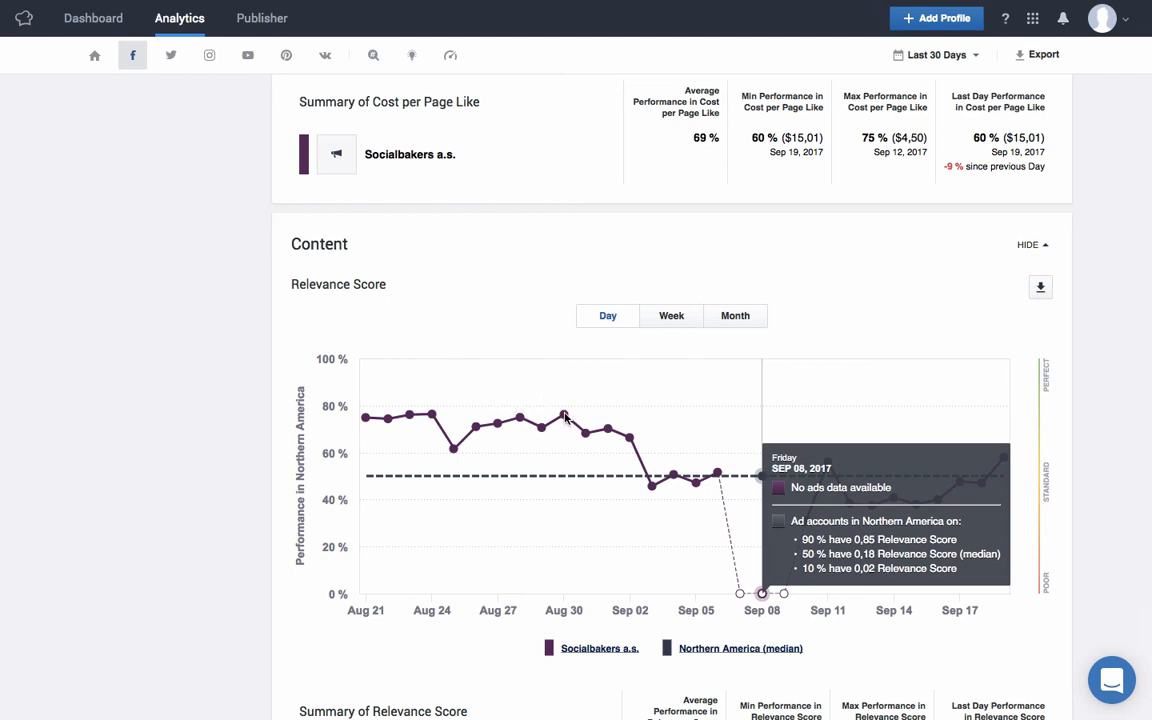
{"action": "scroll", "scroll_direction": "down", "scroll_amount": 3}
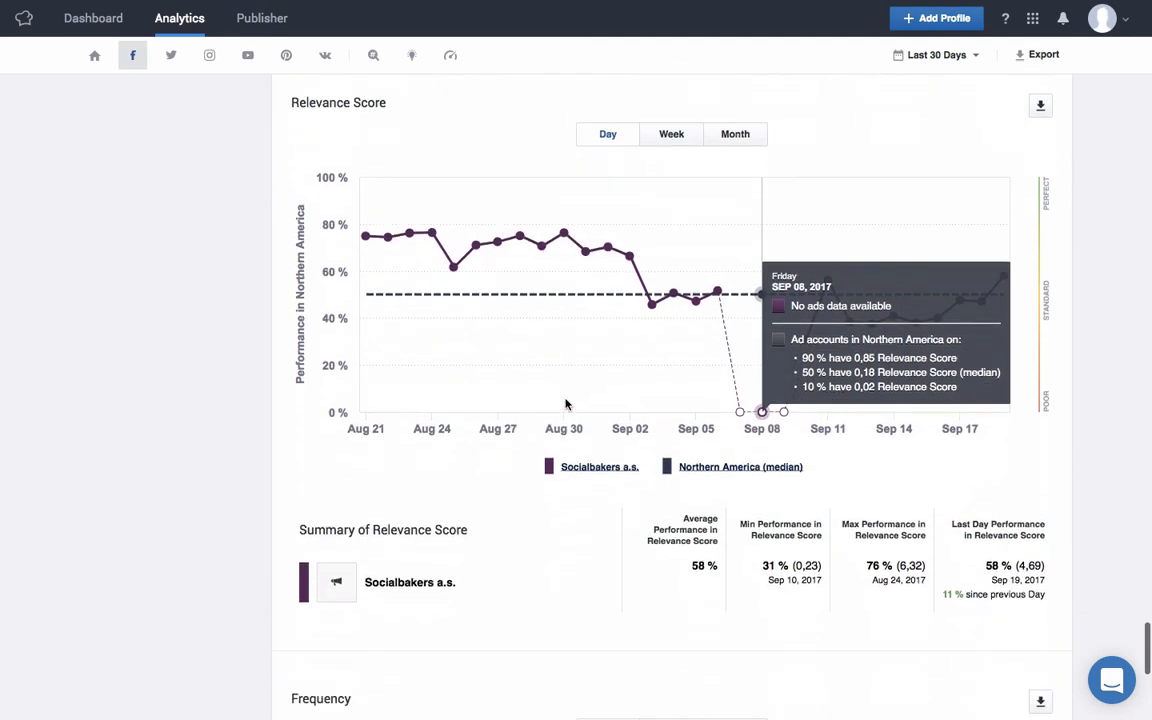
{"action": "scroll", "scroll_direction": "down", "scroll_amount": 3}
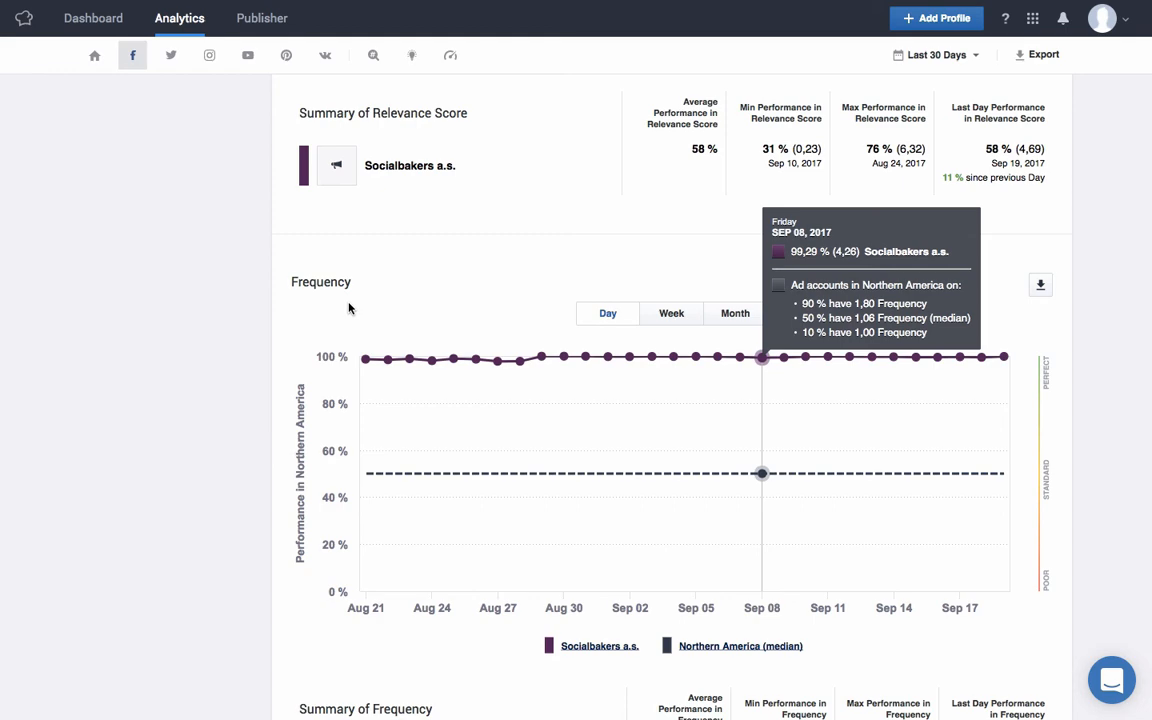
{"action": "scroll", "scroll_direction": "down", "scroll_amount": 3}
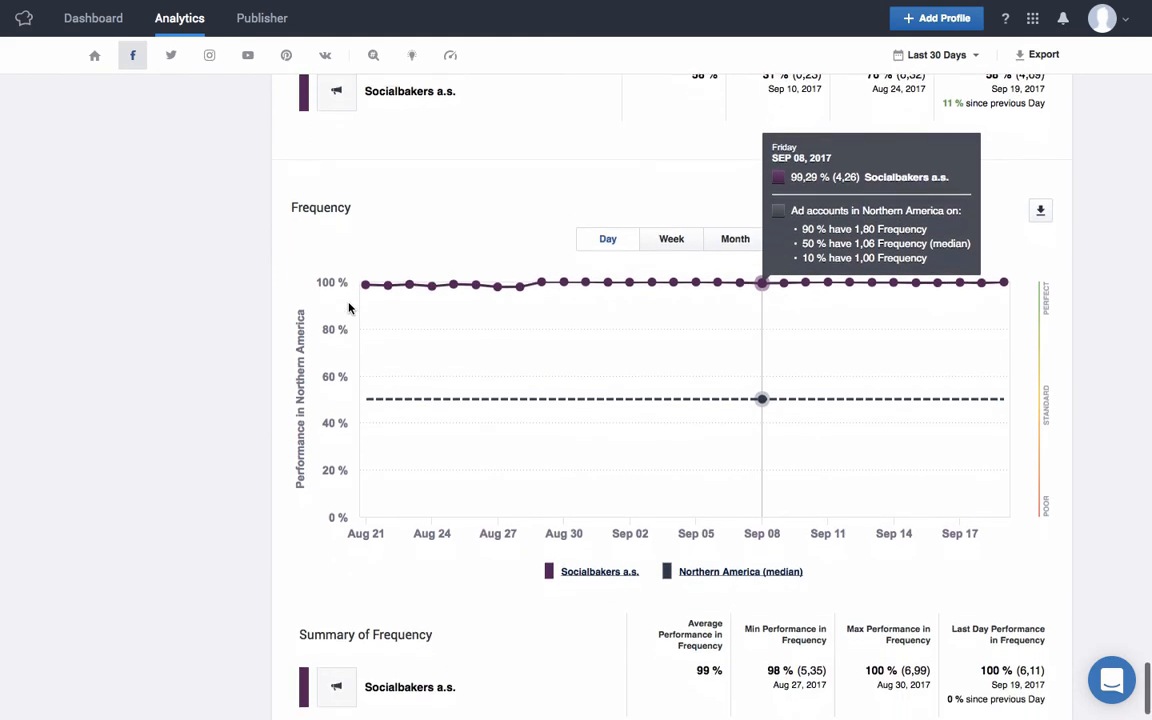
{"action": "scroll", "scroll_direction": "down", "scroll_amount": 3}
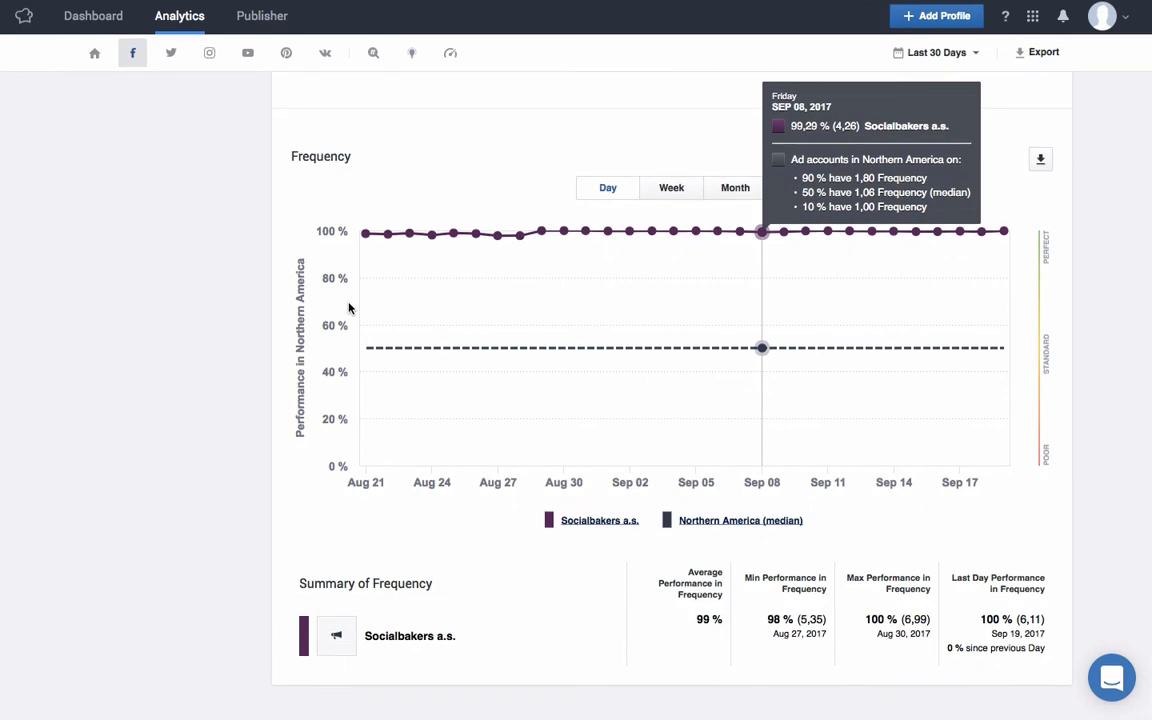